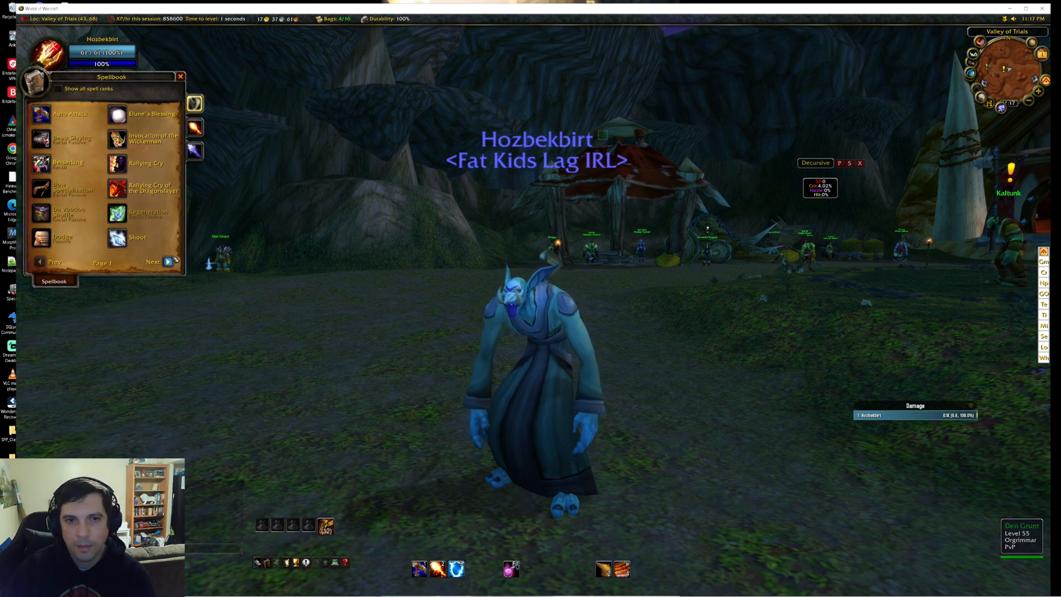
# - Leave World of Warcraft and bring up the wotlkdb page for Burning Blade Crusher
pyautogui.click(167, 262)
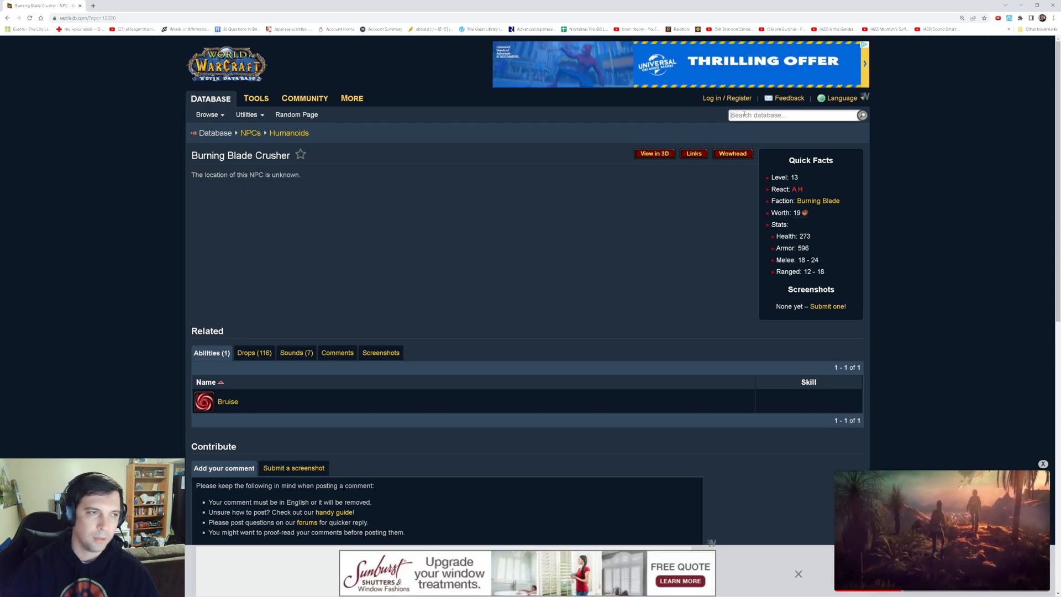
# - Search 'spirit of zanza', open its spell page and copy the spell ID from the URL
pyautogui.write('spirit of zanza')
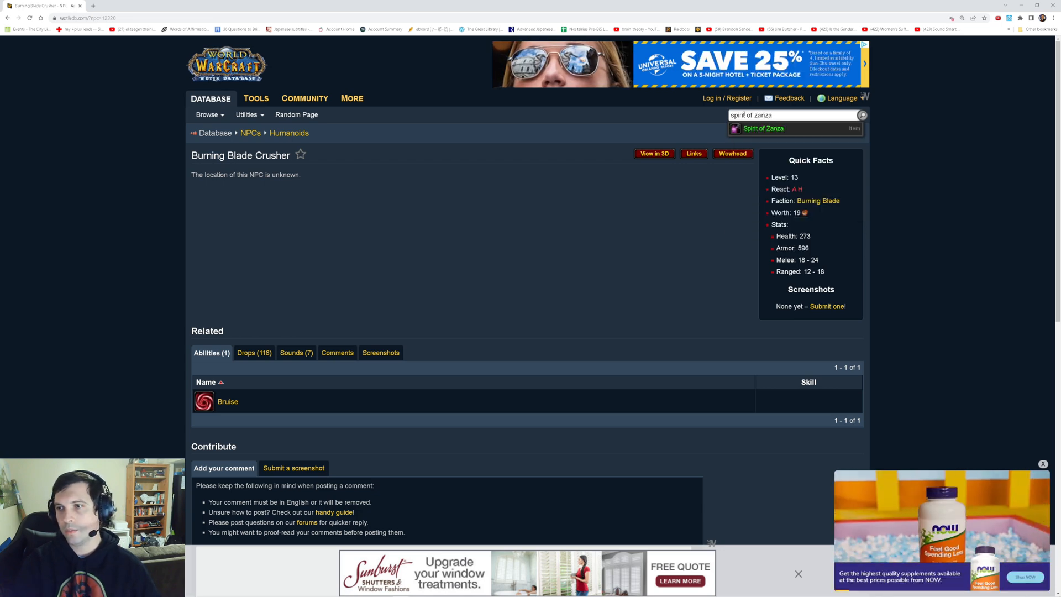
pyautogui.click(763, 127)
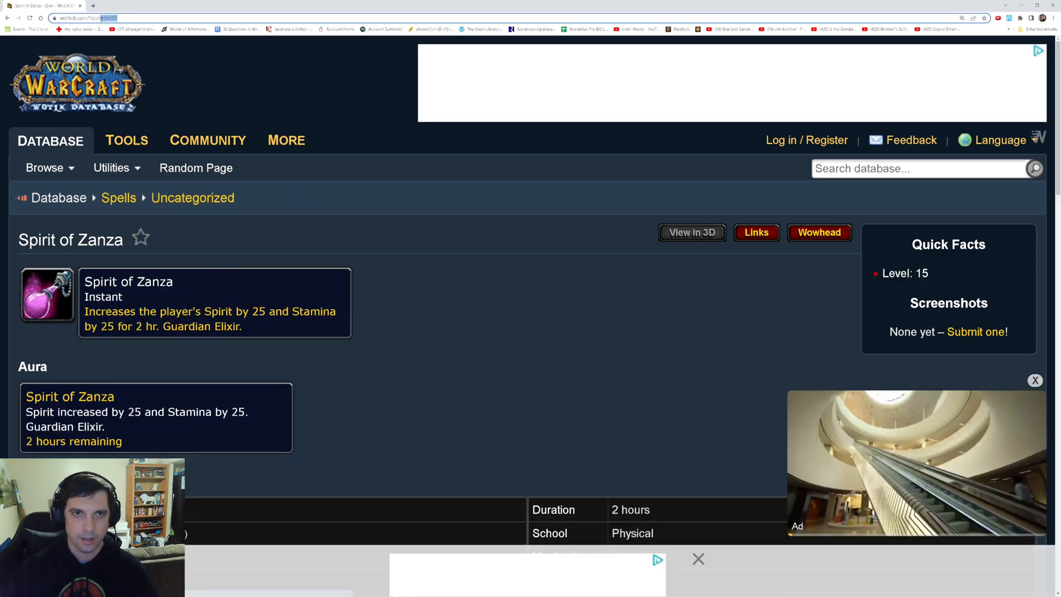
pyautogui.rightClick(88, 18)
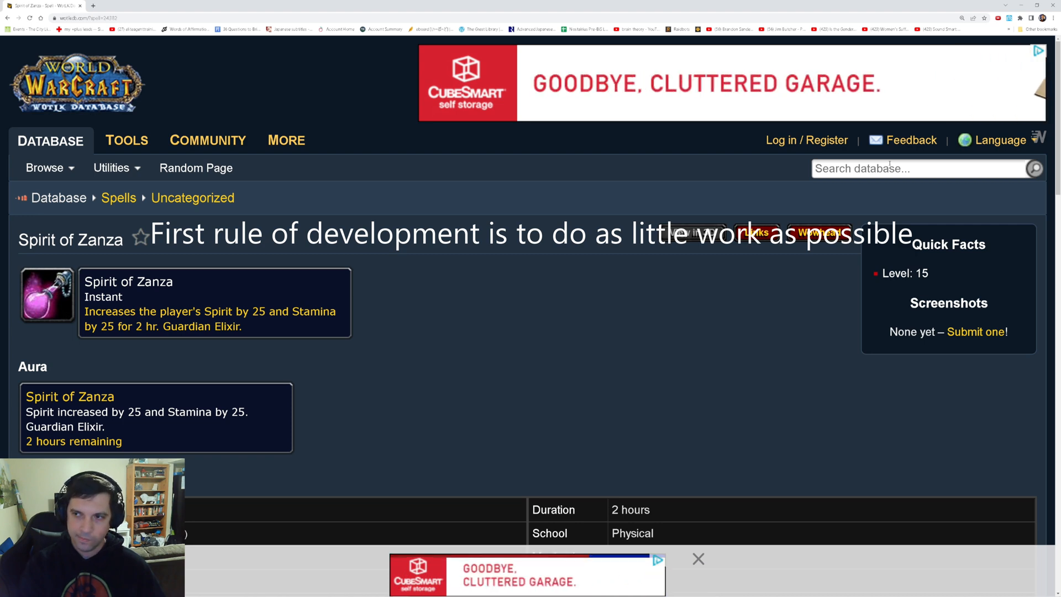
# - Search 'unused' then 'deprecated' and select Deprecated Pattern: Forest Silk Gloves among the items
pyautogui.write('unuse')
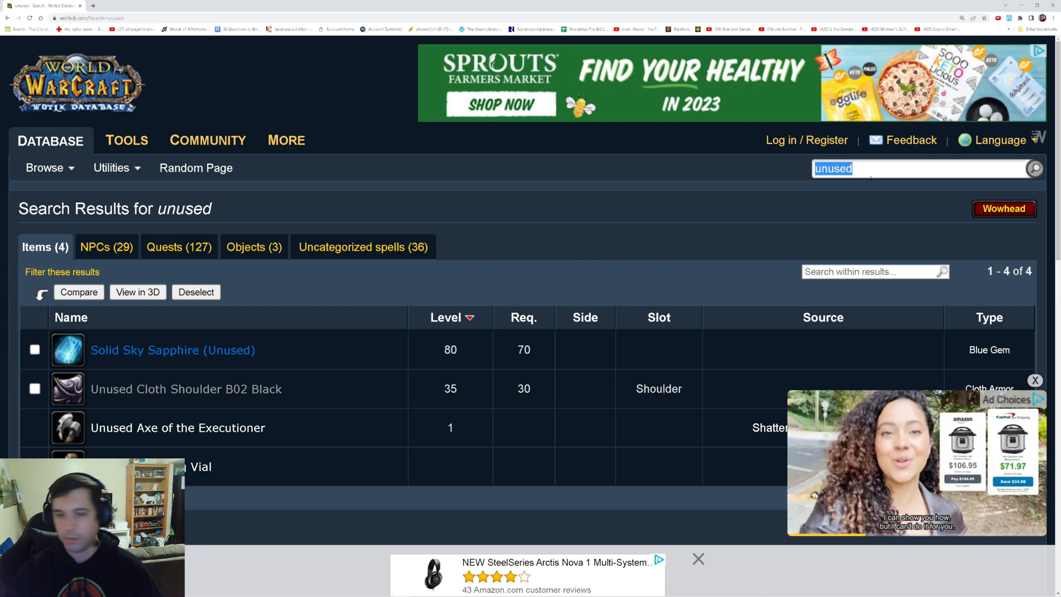
pyautogui.write('deprecated')
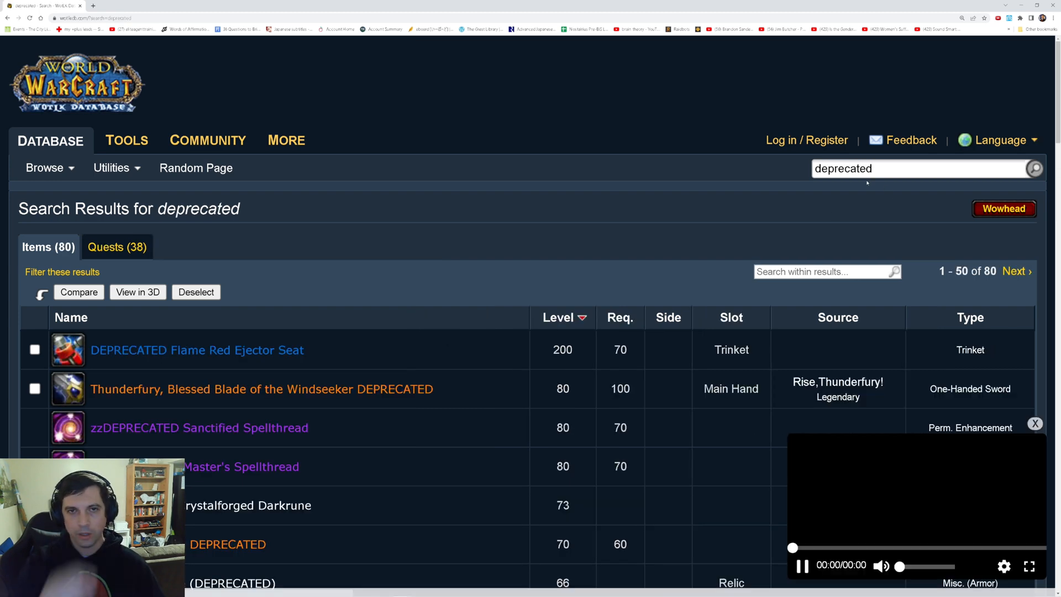
pyautogui.scroll(-3)
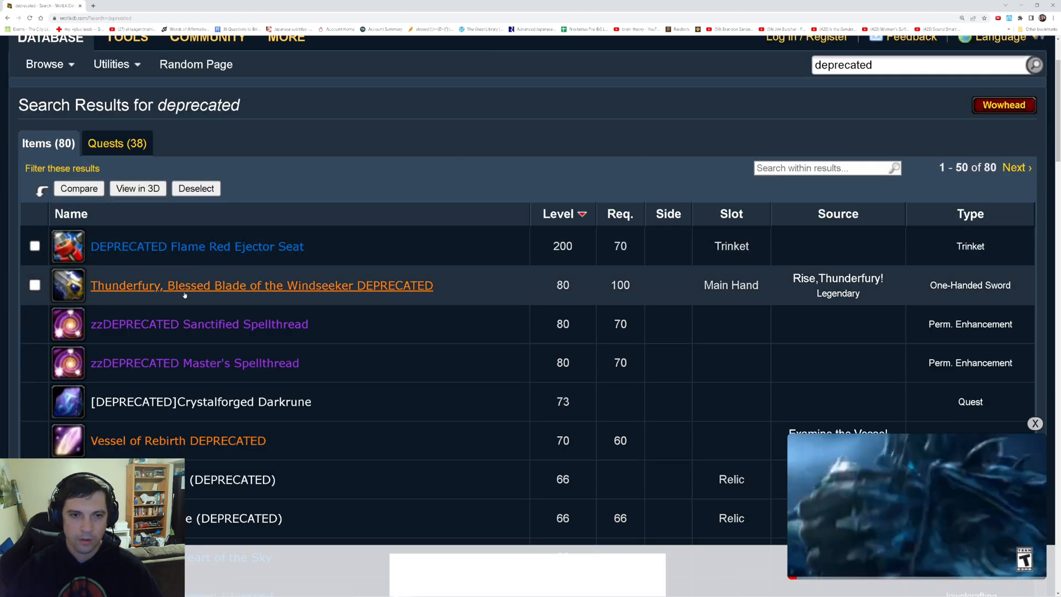
pyautogui.scroll(-3)
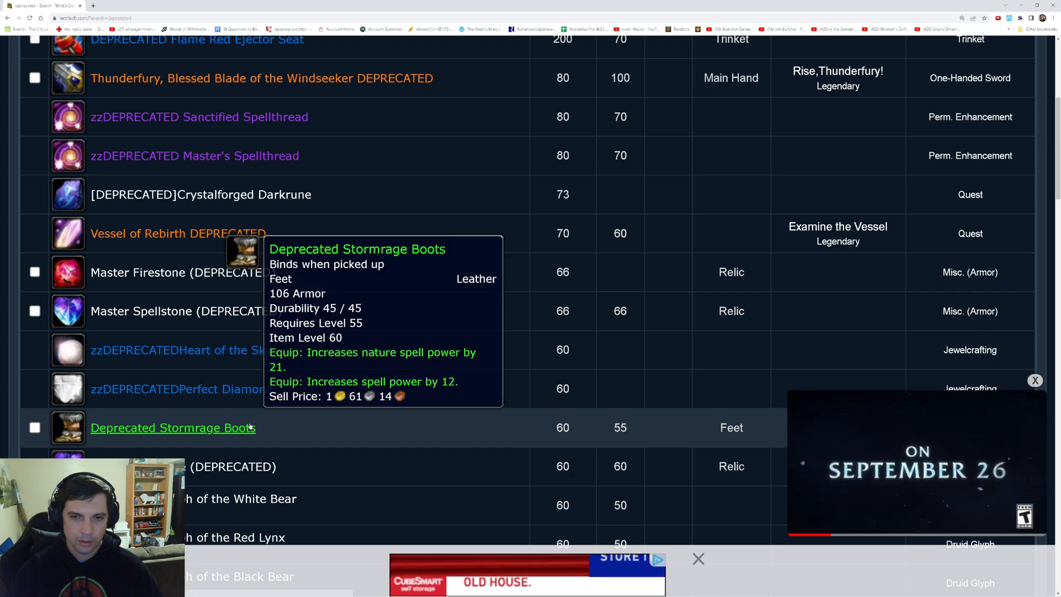
pyautogui.scroll(-3)
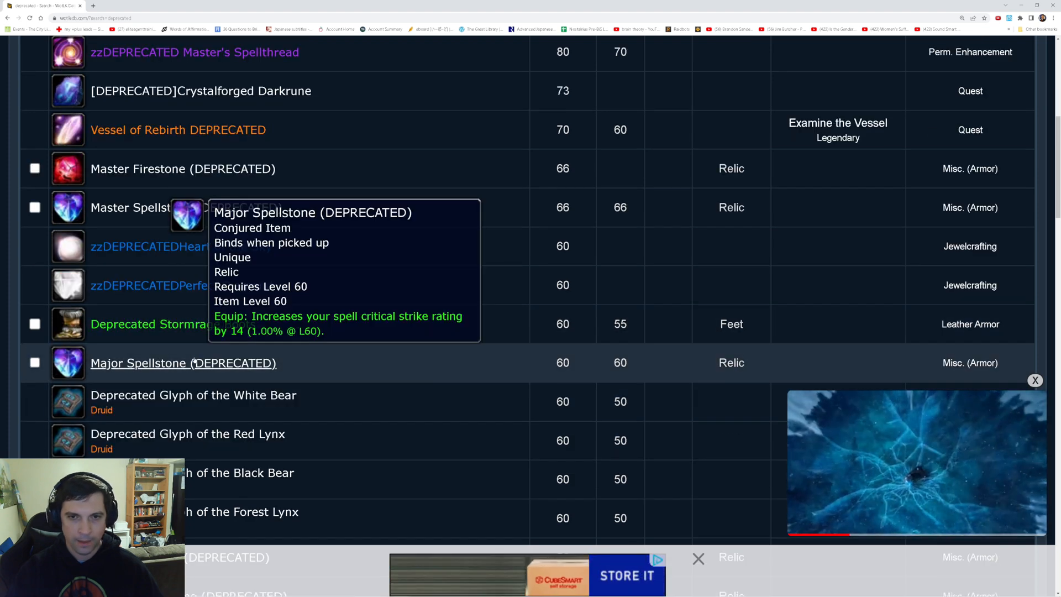
pyautogui.scroll(-3)
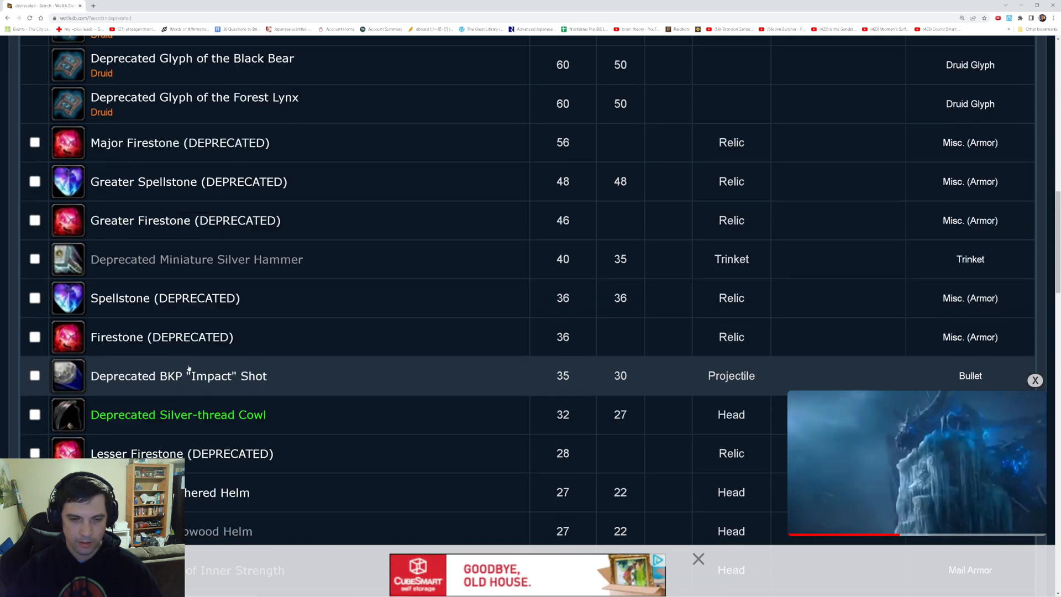
pyautogui.moveTo(196, 259)
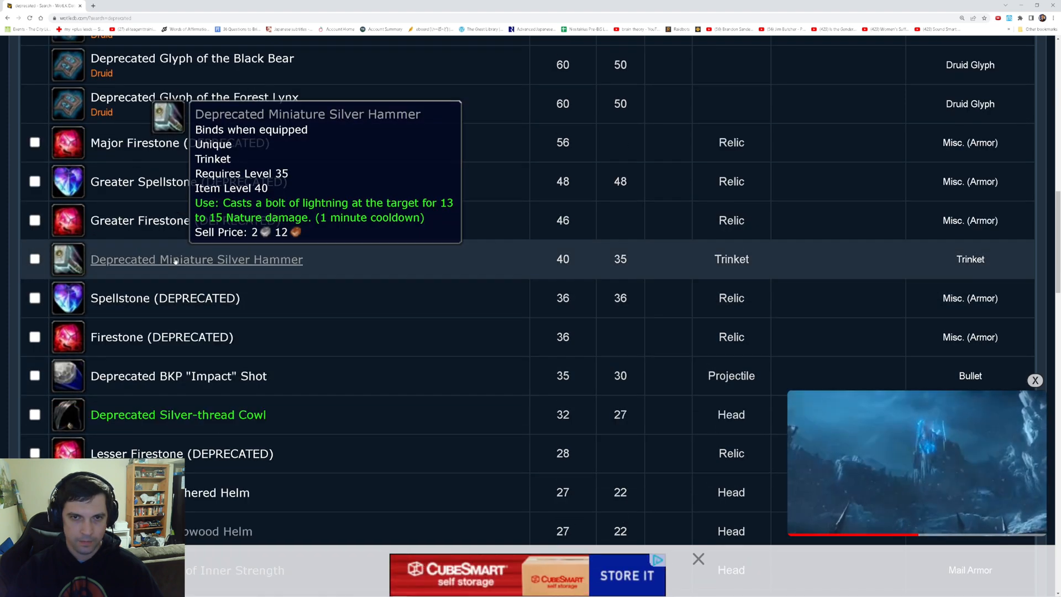
pyautogui.scroll(-3)
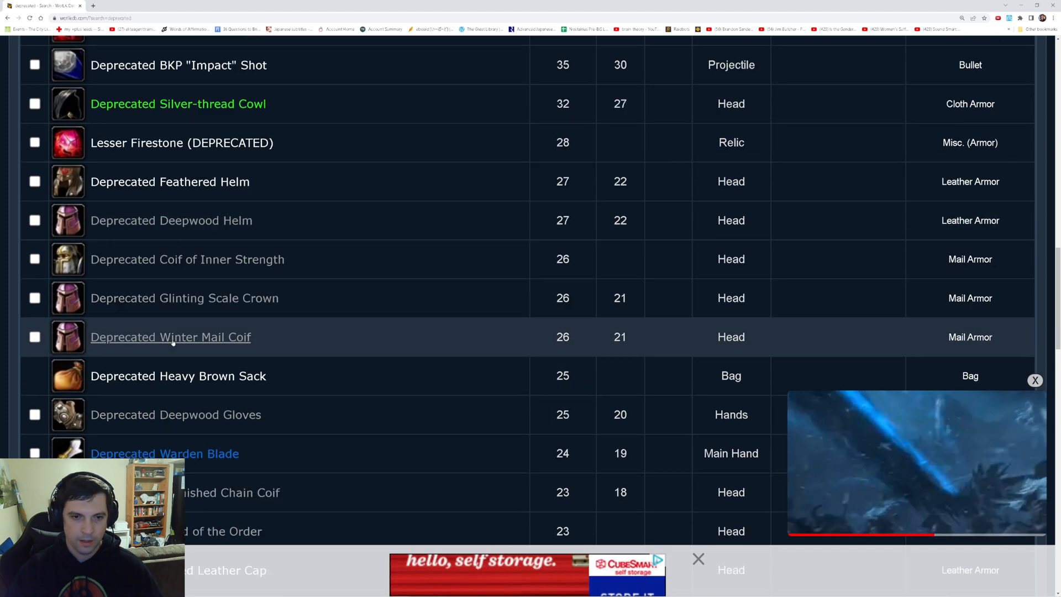
pyautogui.scroll(-3)
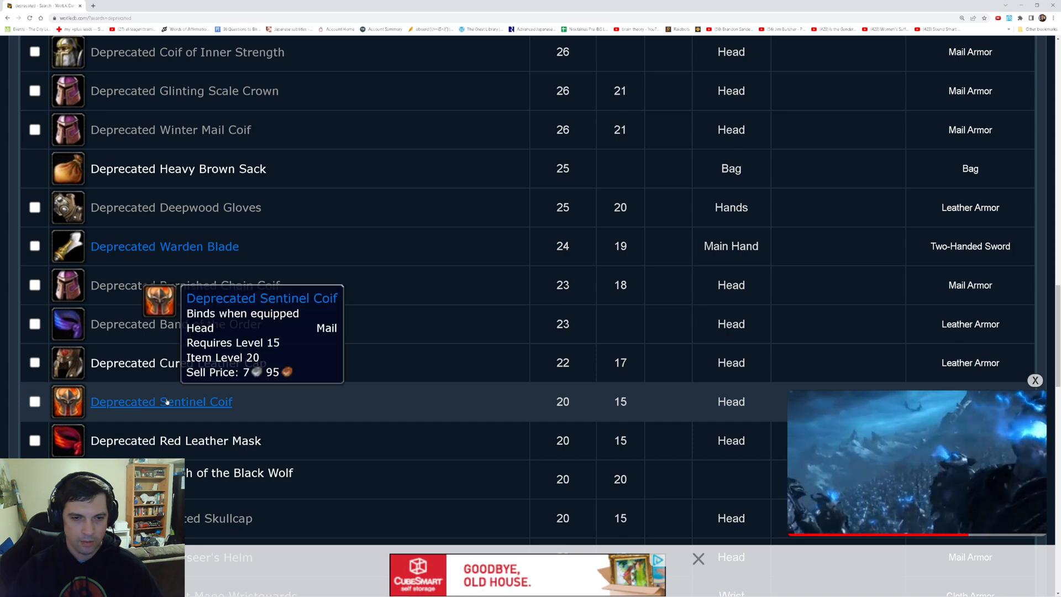
pyautogui.scroll(-3)
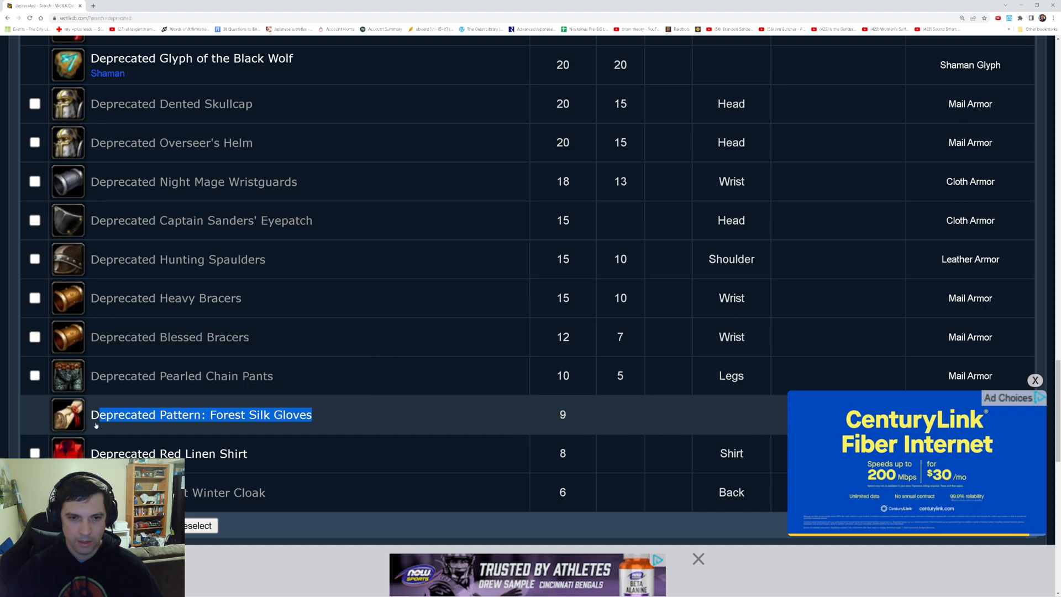
pyautogui.click(202, 415)
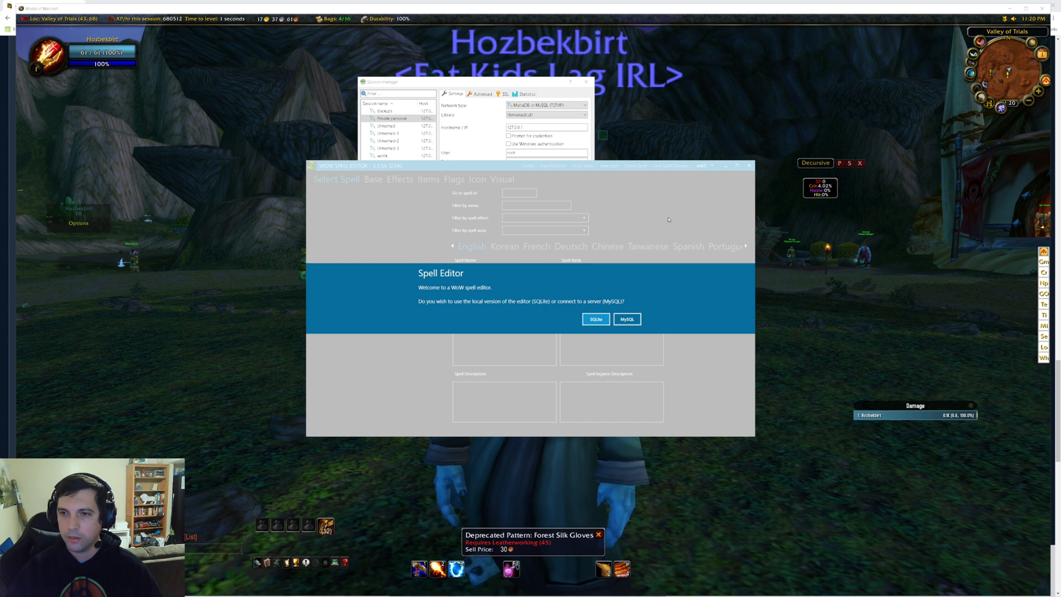
# - Dismiss the Spell Editor prompt, connect to acore_world and view the item_template data
pyautogui.click(595, 319)
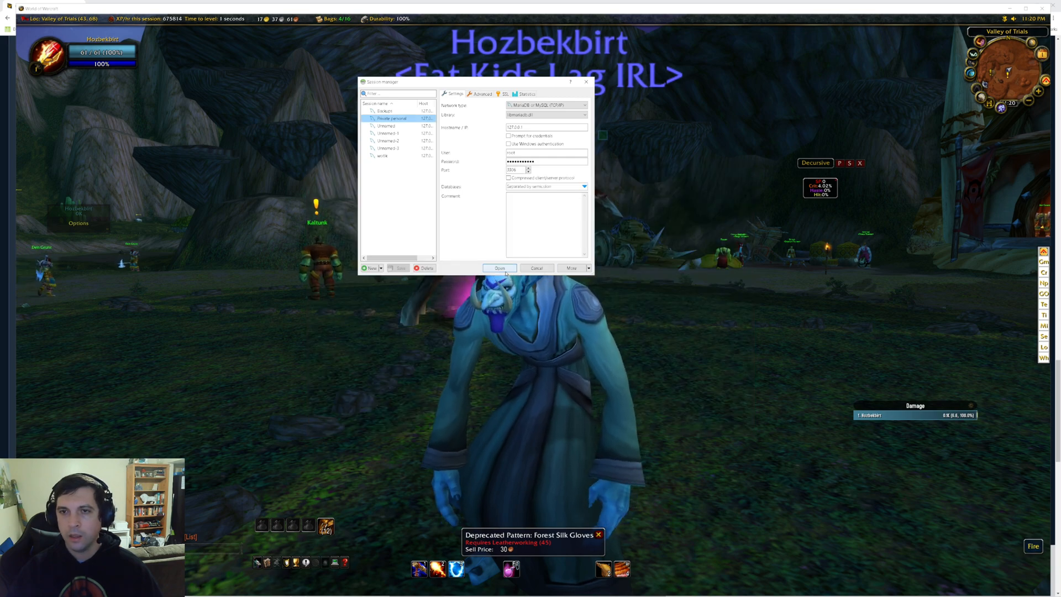
pyautogui.click(499, 268)
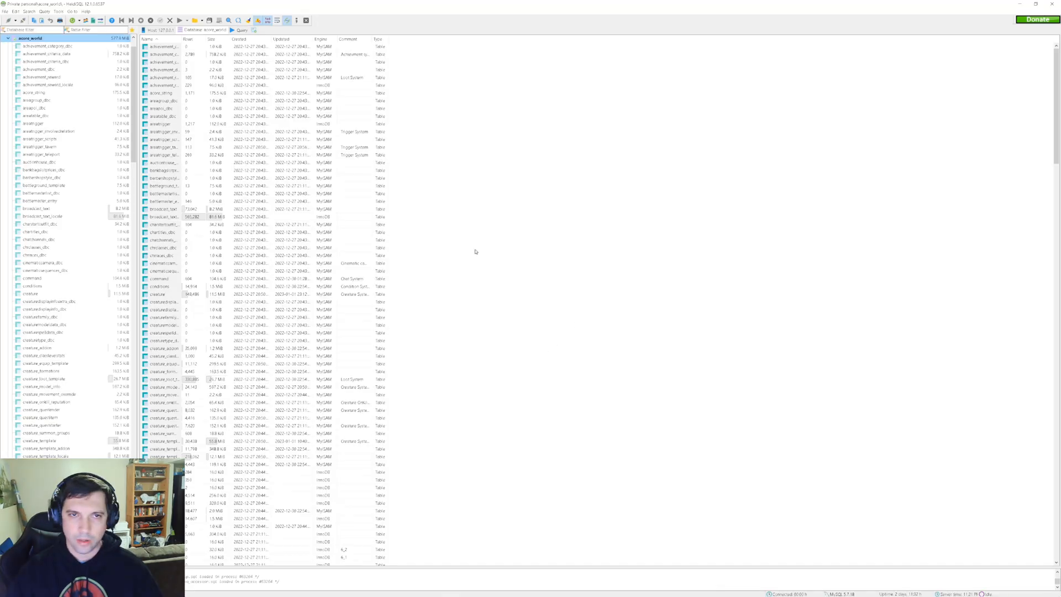
pyautogui.scroll(-3)
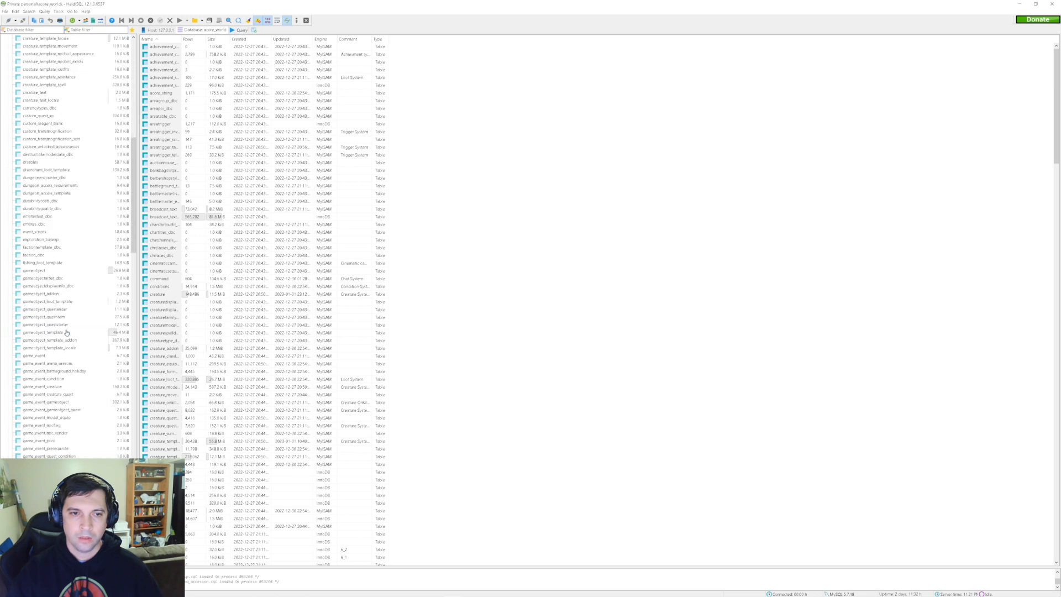
pyautogui.scroll(-3)
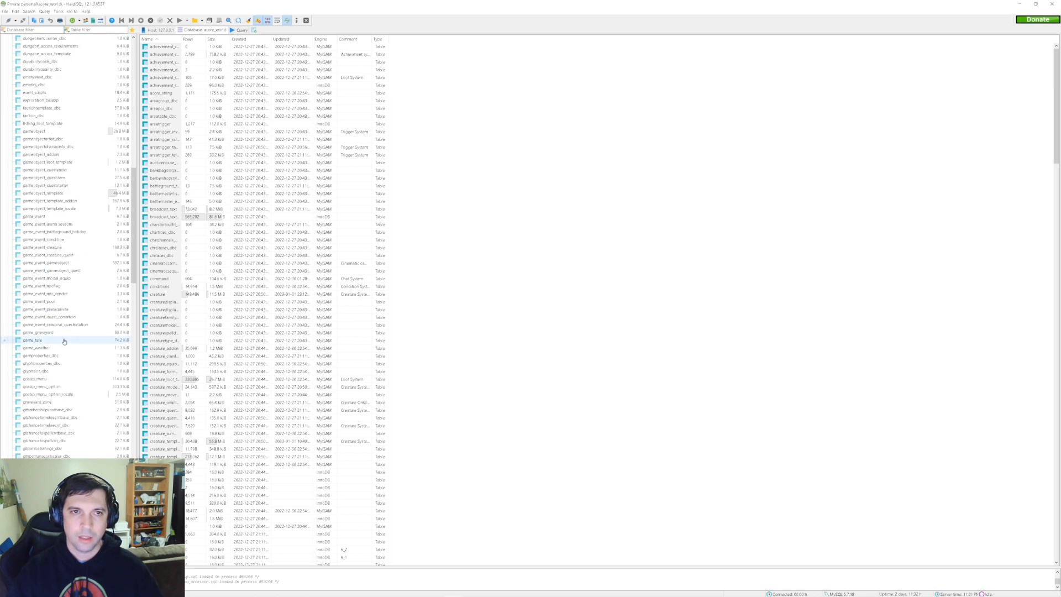
pyautogui.scroll(-3)
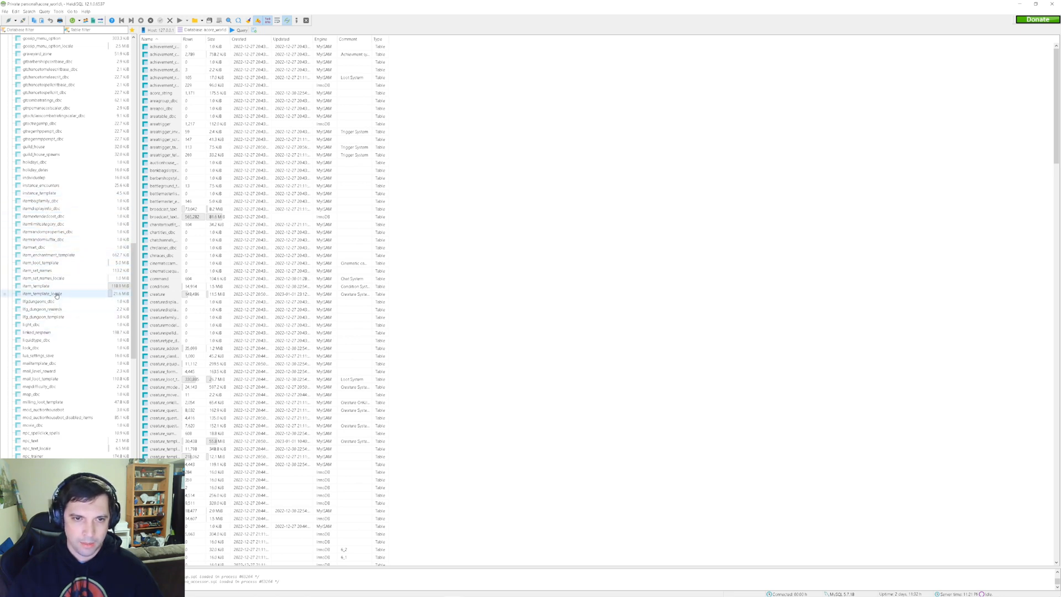
pyautogui.doubleClick(35, 285)
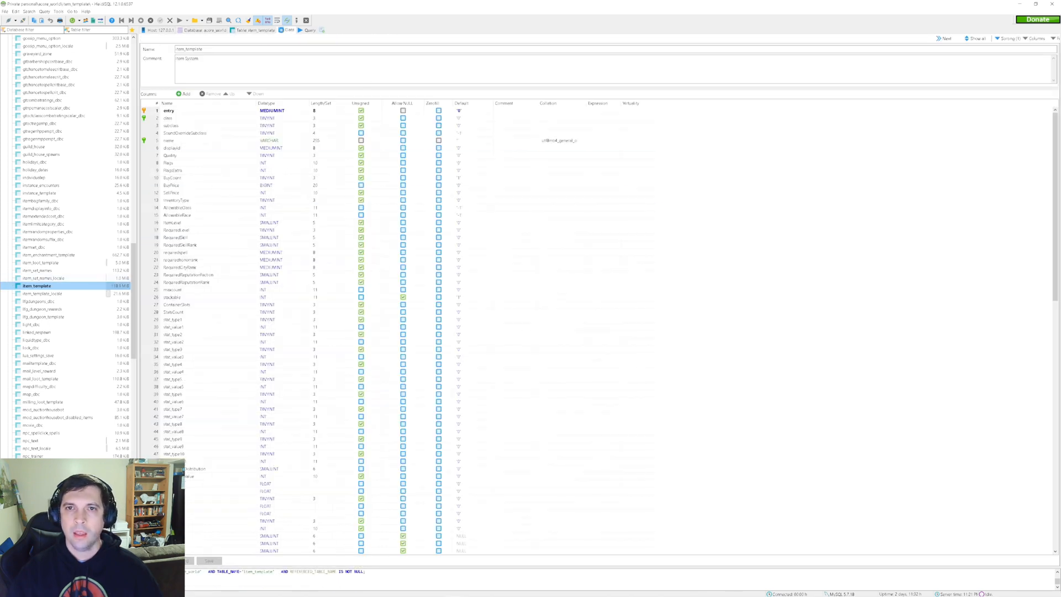
pyautogui.click(290, 30)
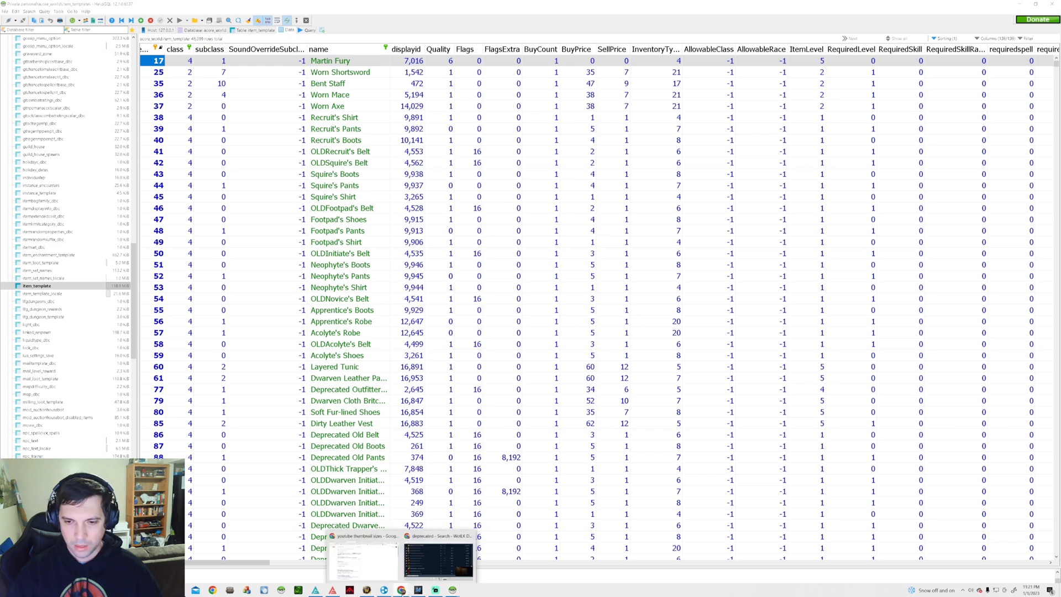
# - Open the Forest Silk Gloves item page, then search Spirit of Zanza in a new tab
pyautogui.click(438, 558)
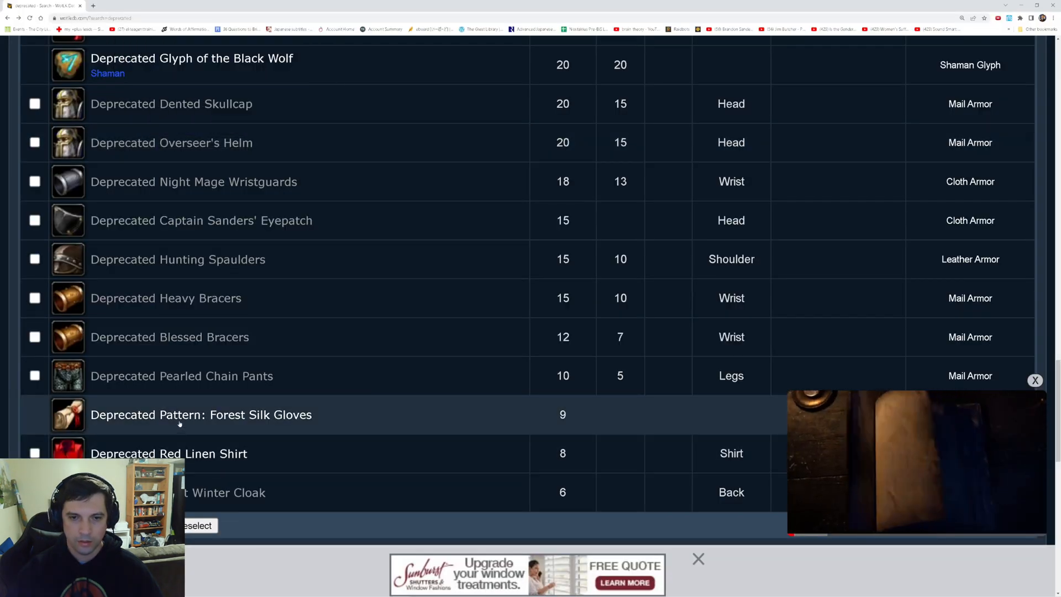
pyautogui.click(201, 414)
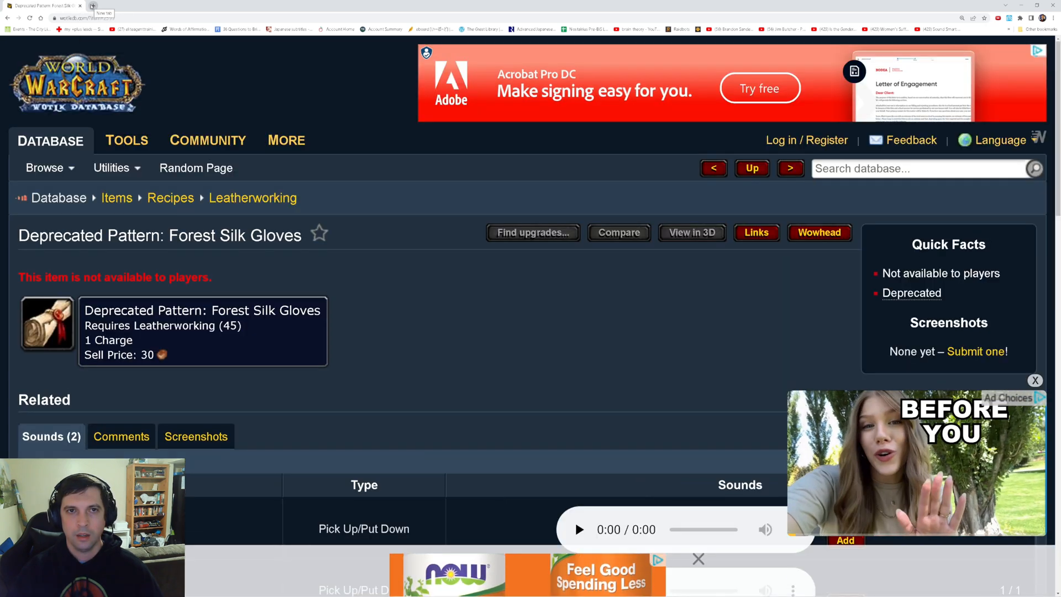
pyautogui.click(175, 6)
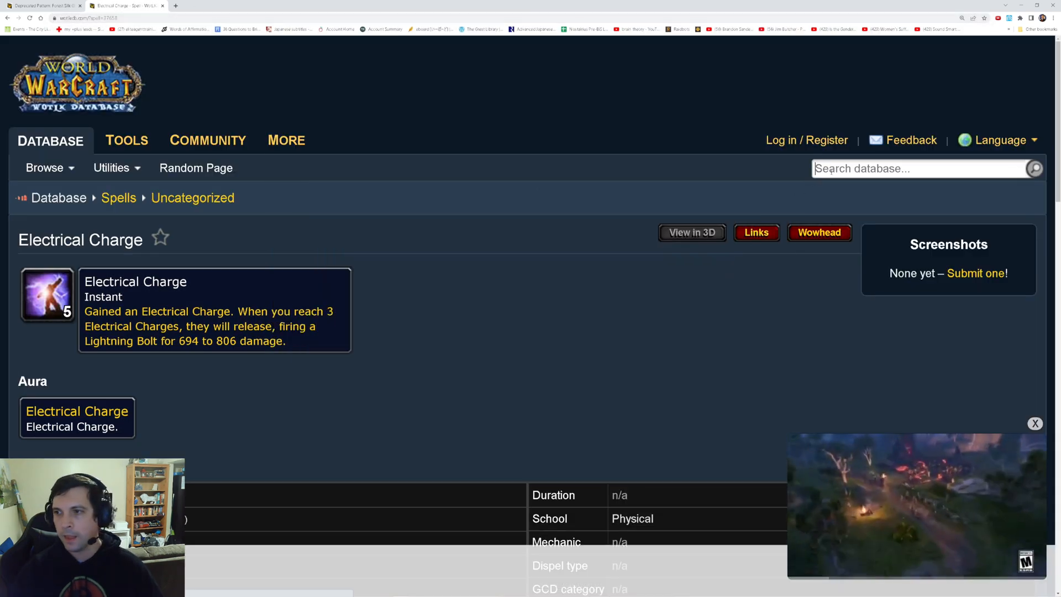
pyautogui.write('spirit of zanza')
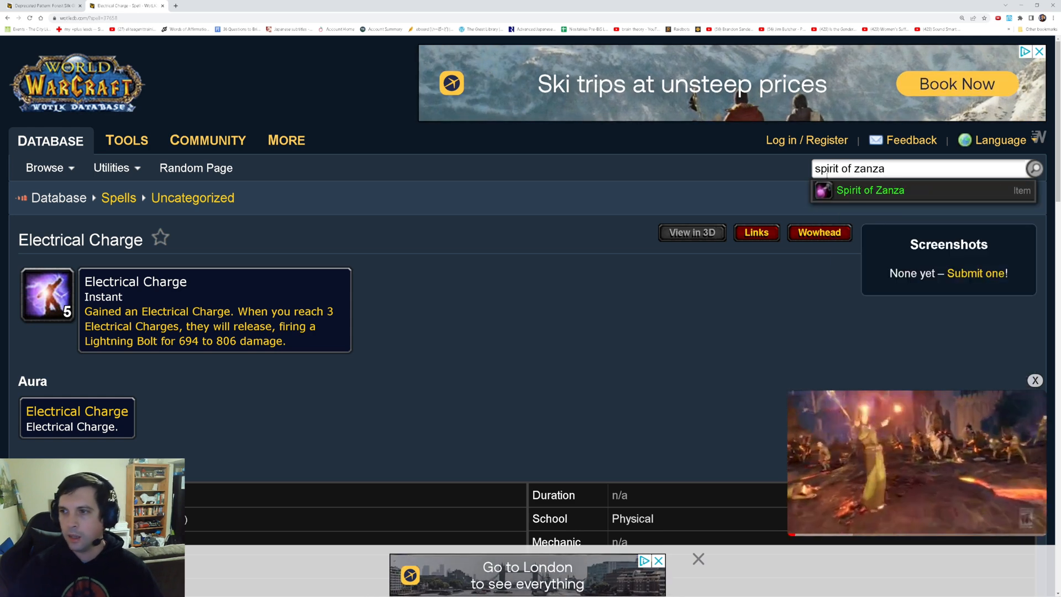
pyautogui.click(870, 190)
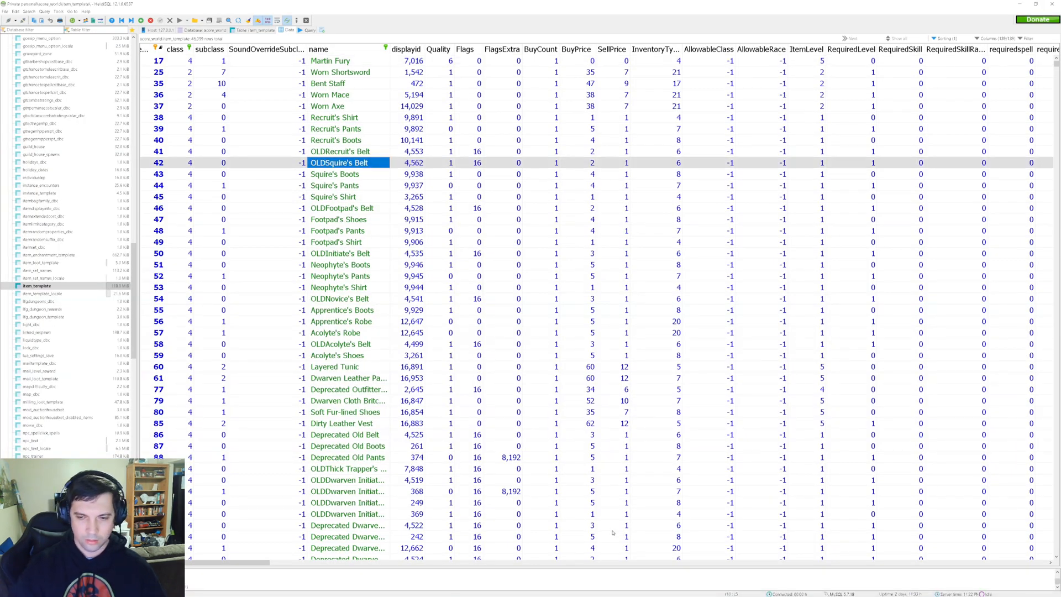
# - Scroll to the Deprecated Pattern: Forest Silk Gloves row and begin renaming it Noob Player Buff
pyautogui.click(348, 389)
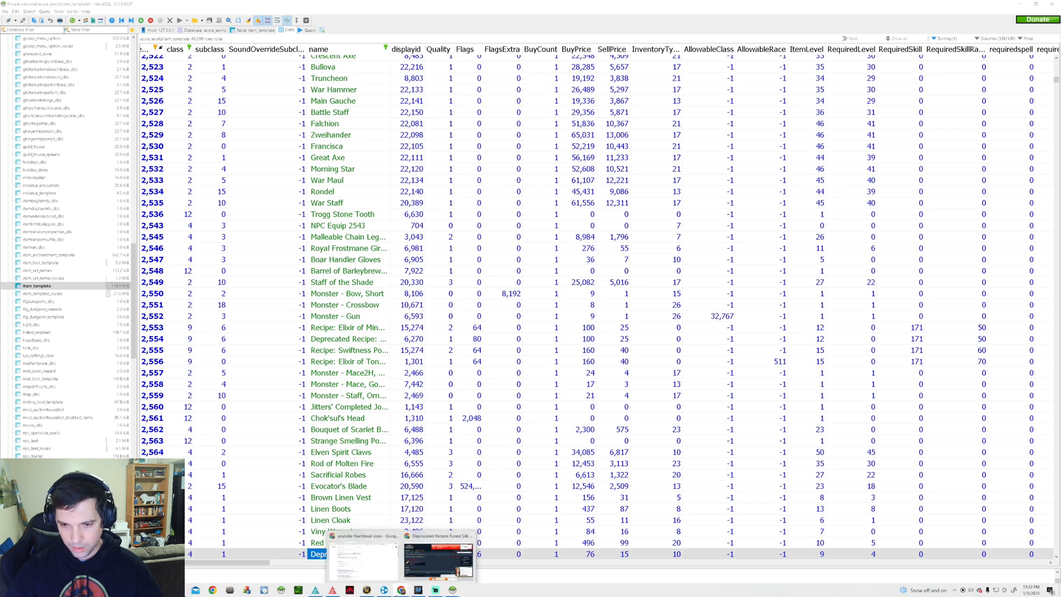
pyautogui.click(437, 558)
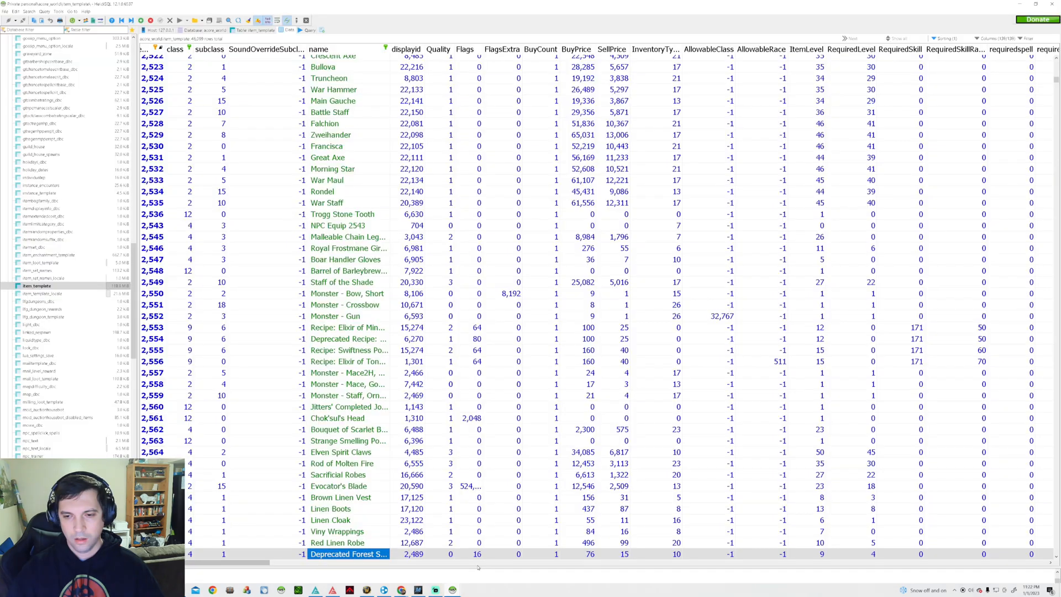
pyautogui.scroll(-3)
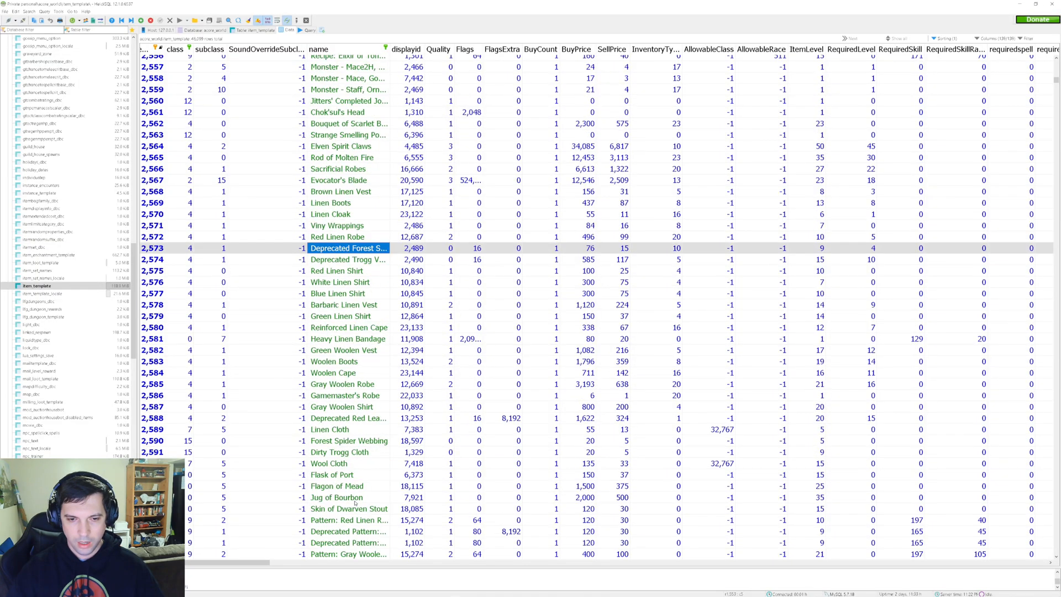
pyautogui.click(348, 519)
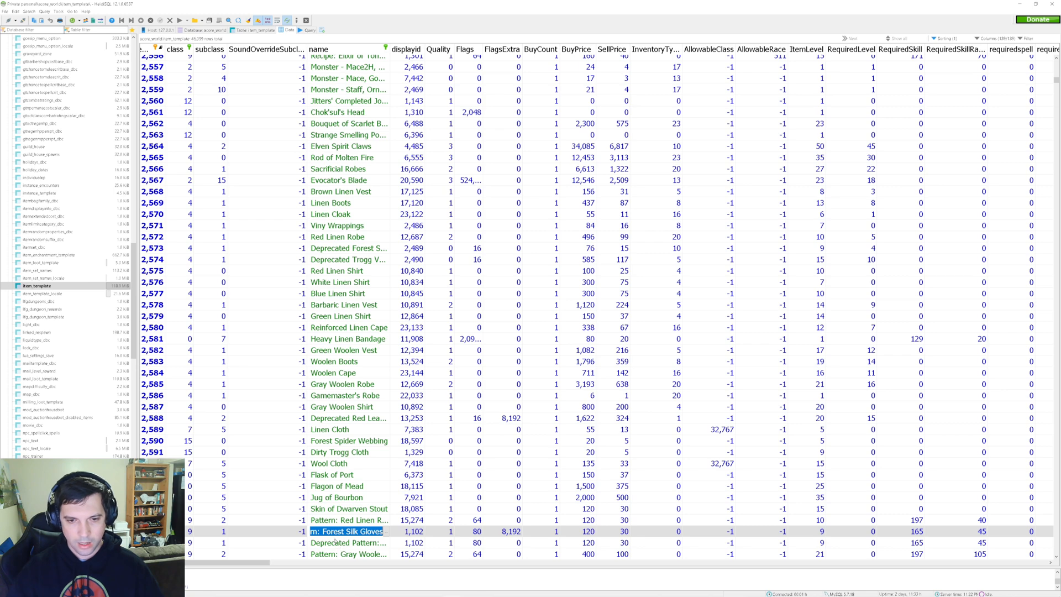
pyautogui.moveTo(390, 429)
pyautogui.write('Noob Player Buff')
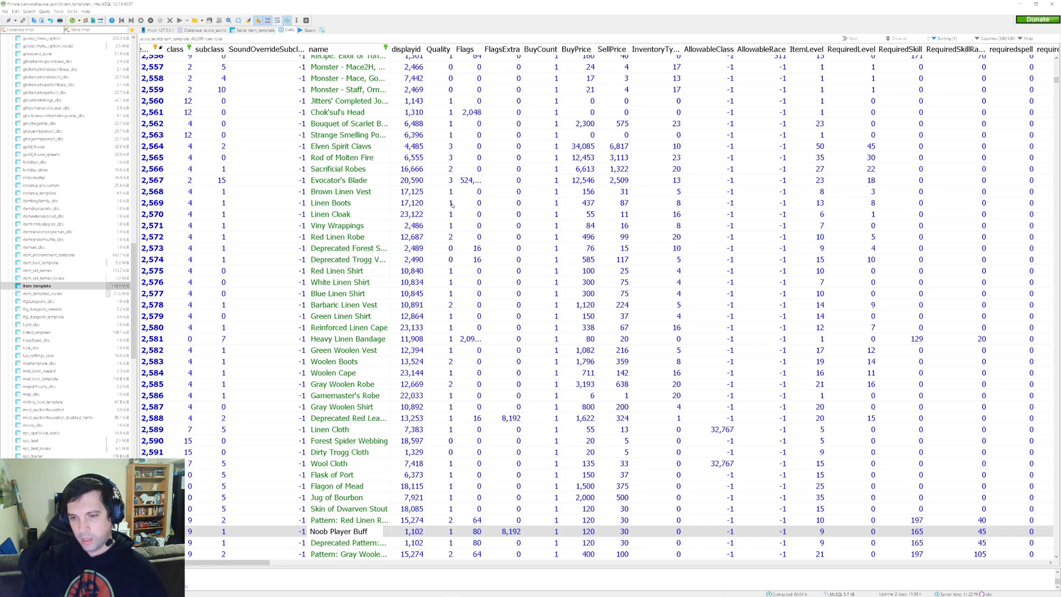
# - Zero the row's BuyPrice, SellPrice and RequiredSkill values, then scroll through the spell columns
pyautogui.click(509, 531)
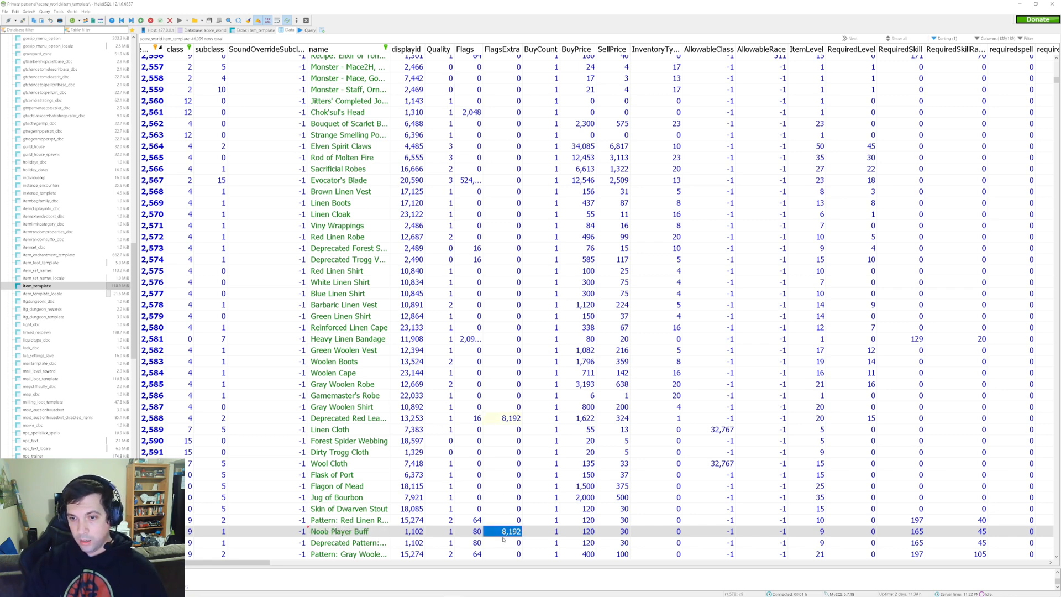
pyautogui.click(266, 531)
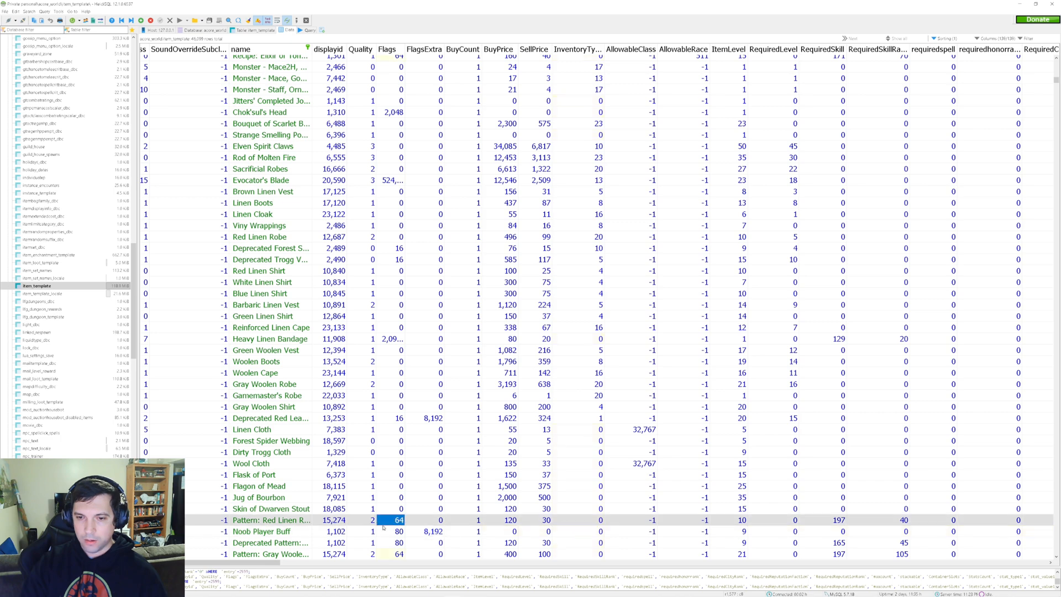
pyautogui.click(398, 530)
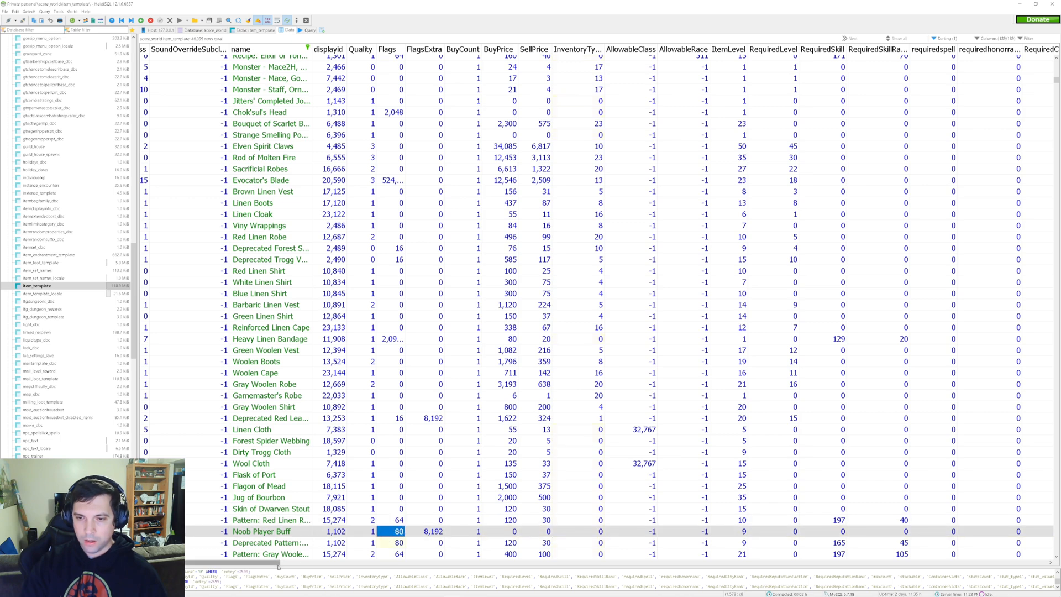
pyautogui.hscroll(-3)
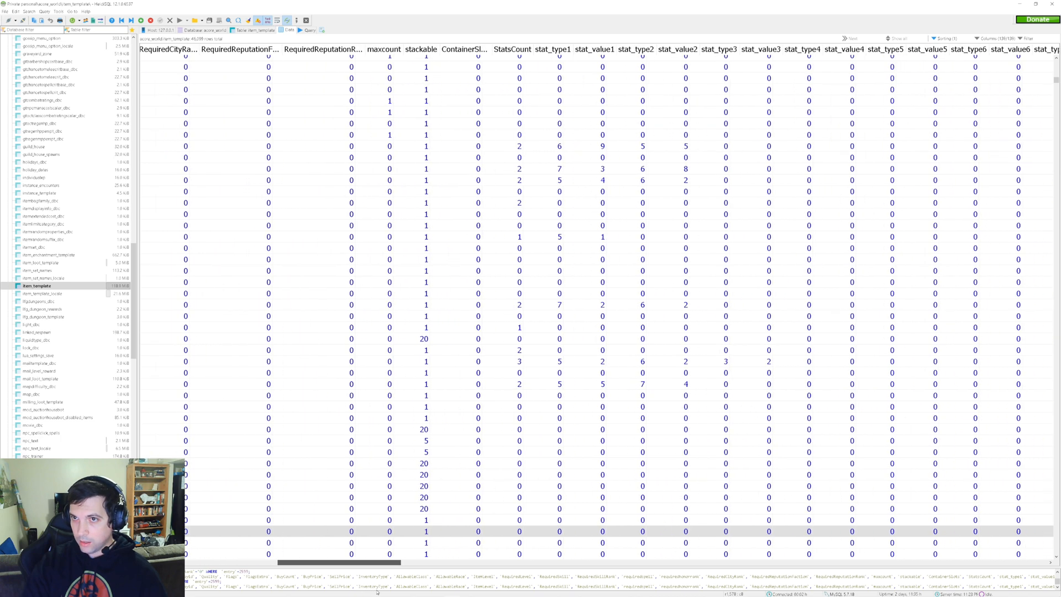
pyautogui.hscroll(3)
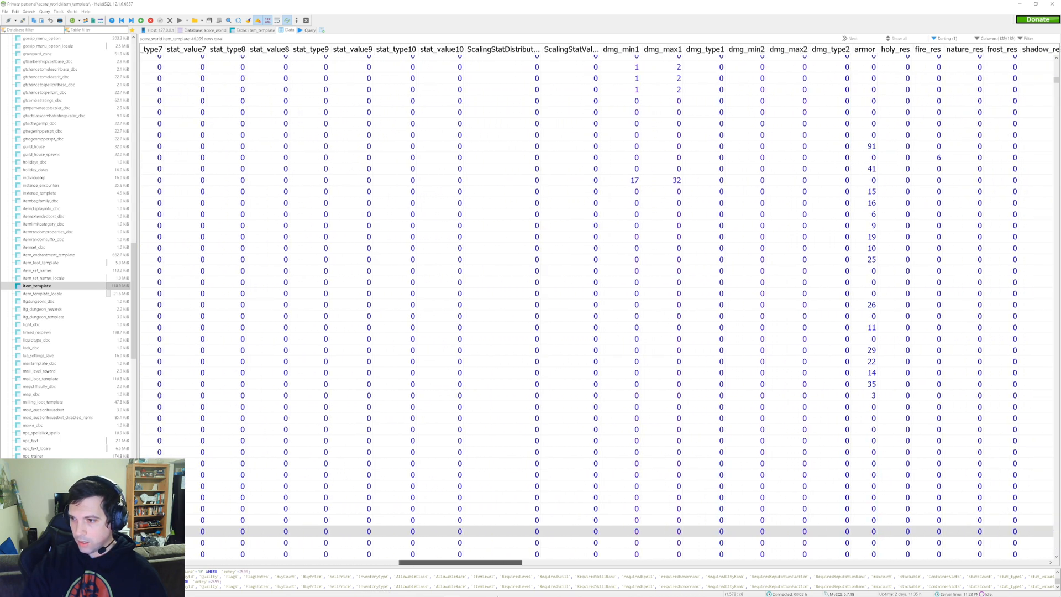
pyautogui.hscroll(3)
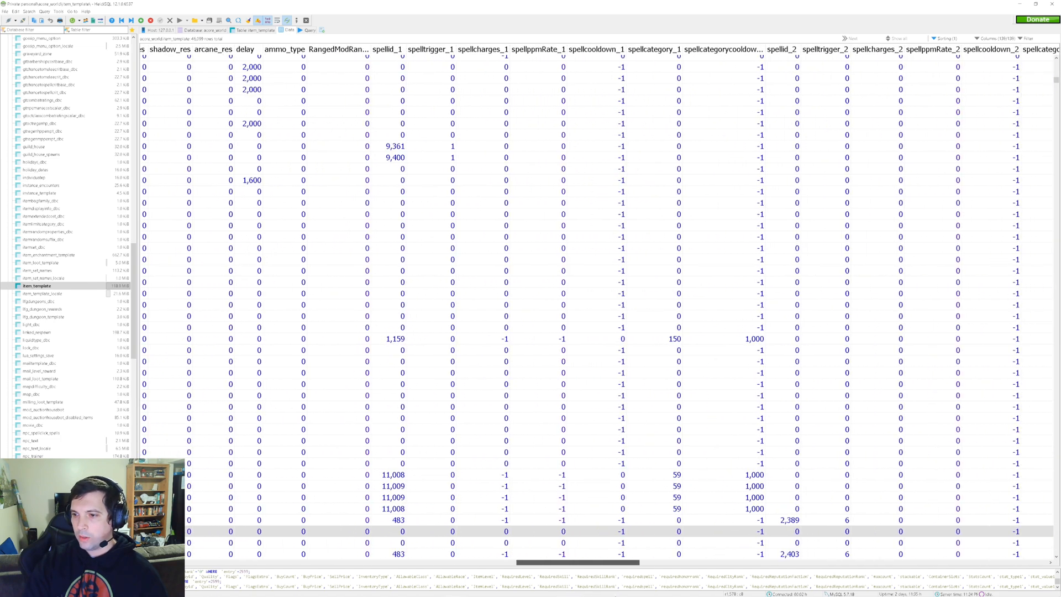
pyautogui.hscroll(3)
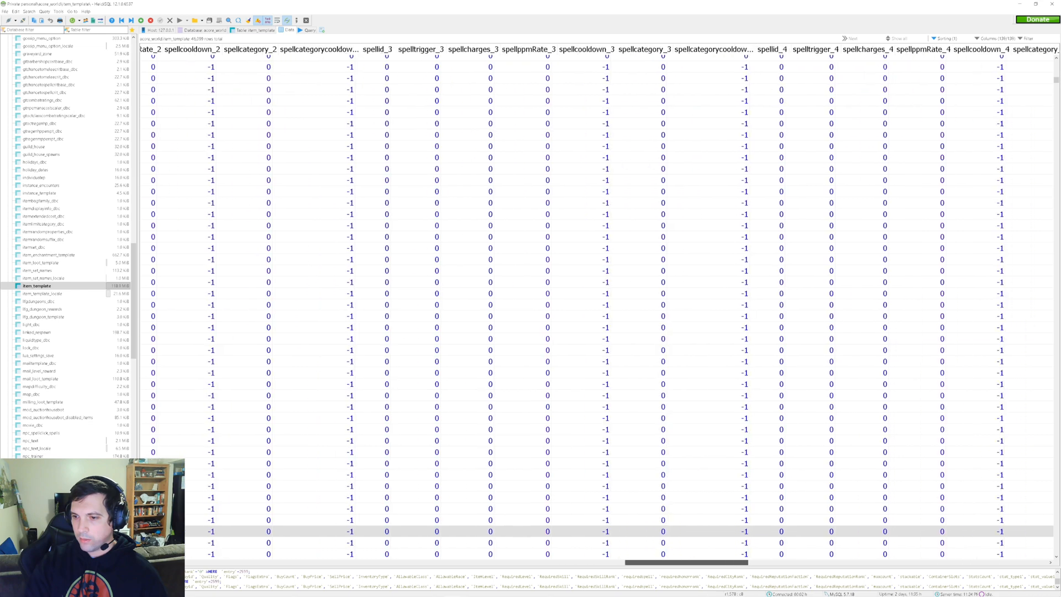
pyautogui.hscroll(3)
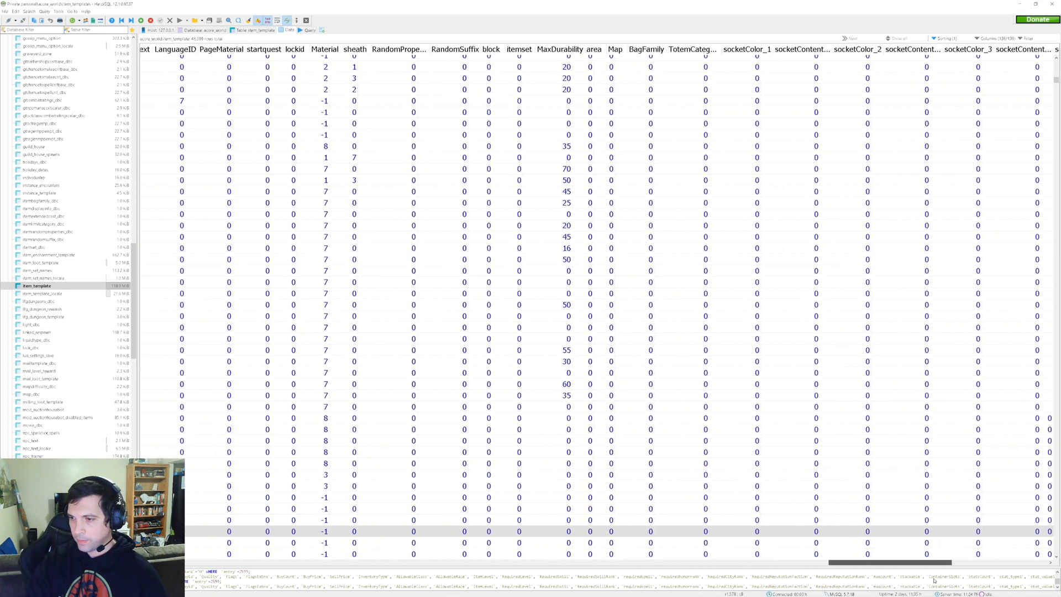
# - Delete the Noob Player Buff row via Delete selected row(s) and confirm with OK
pyautogui.hscroll(3)
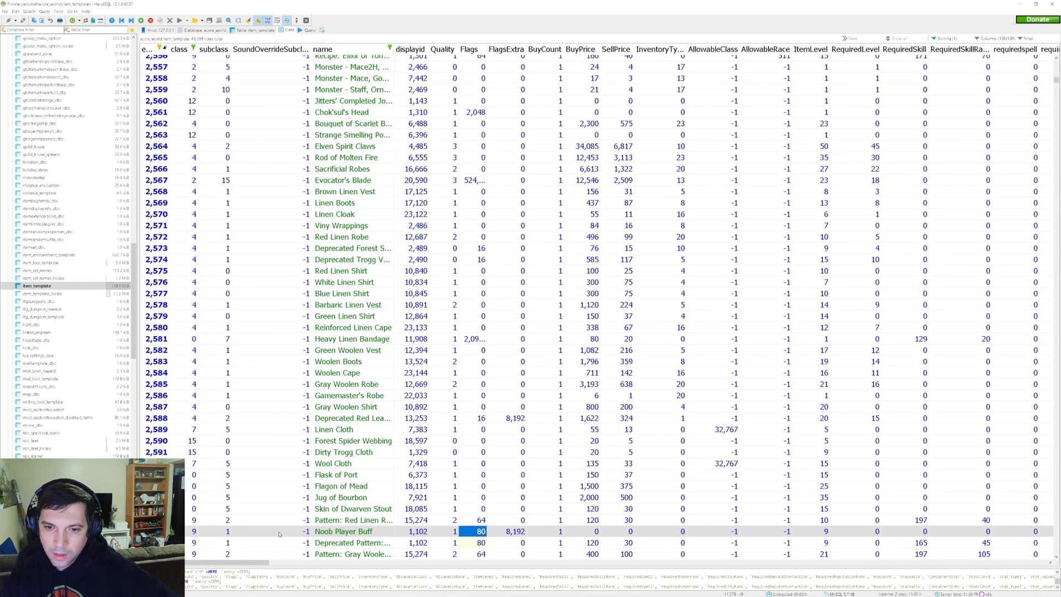
pyautogui.doubleClick(345, 531)
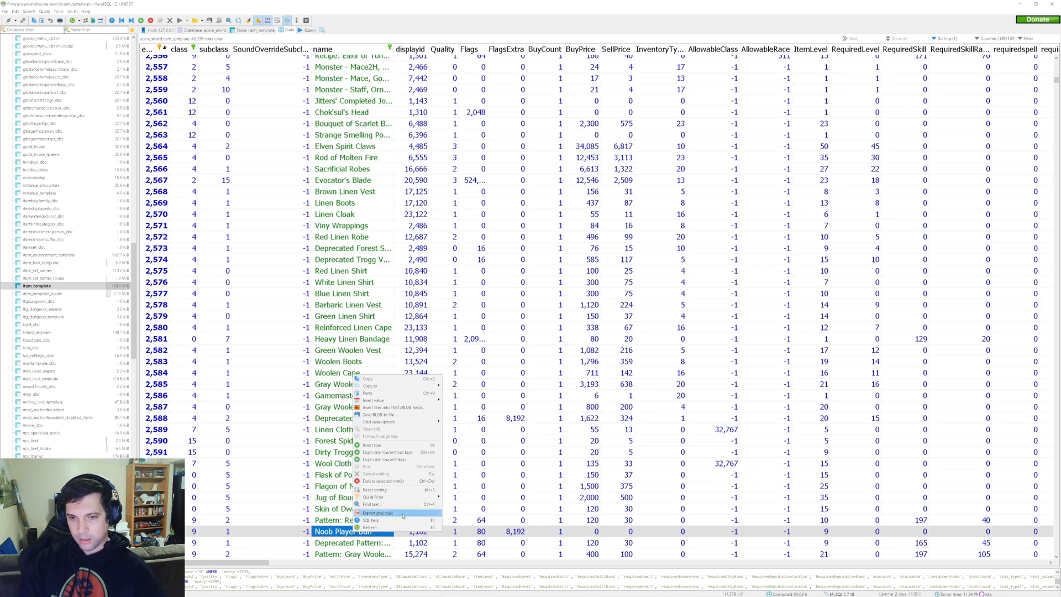
pyautogui.moveTo(398, 480)
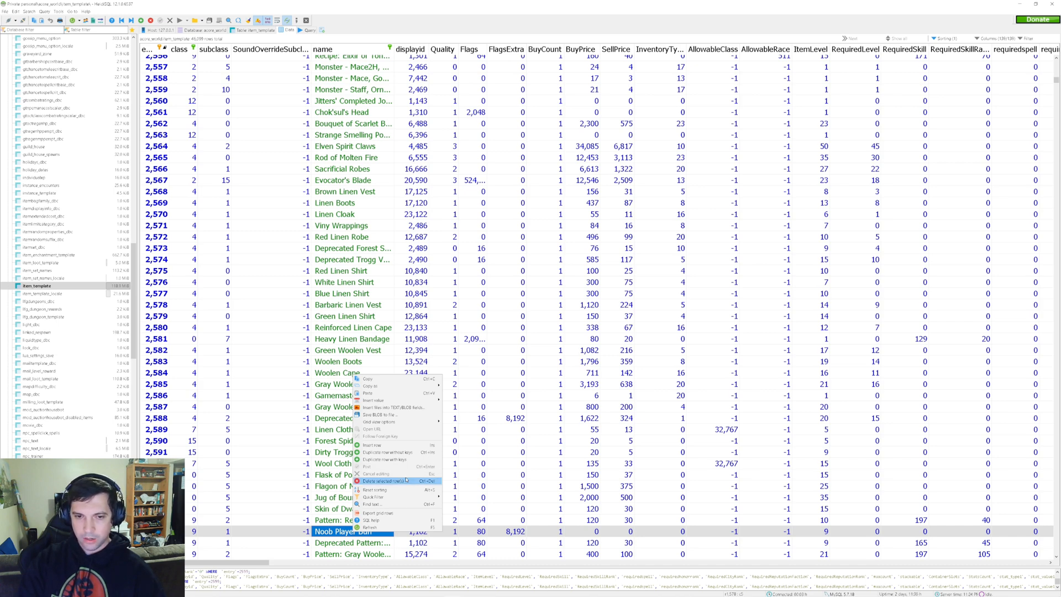
pyautogui.click(386, 481)
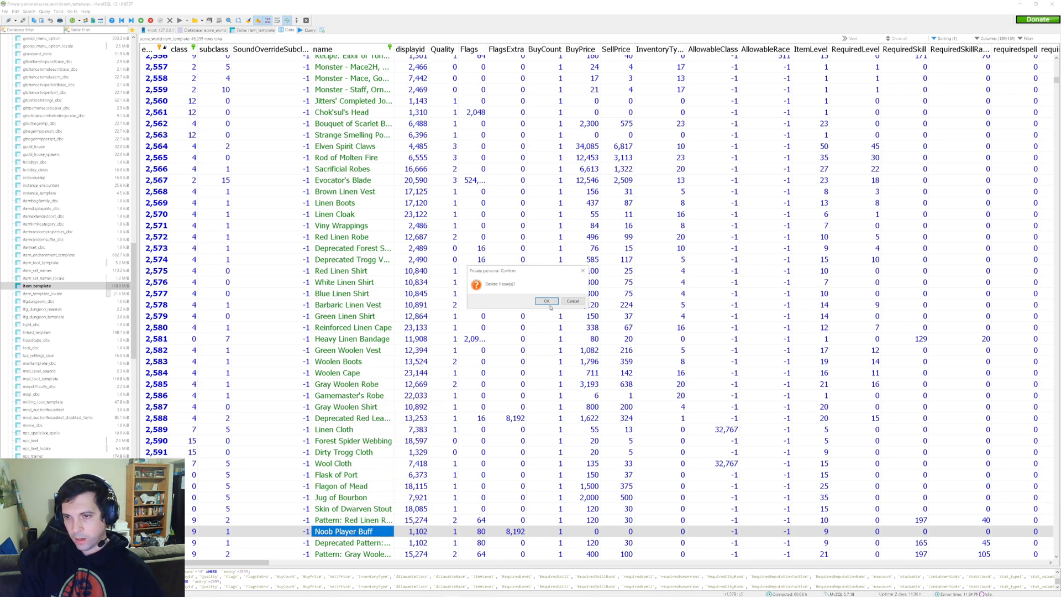
pyautogui.click(545, 300)
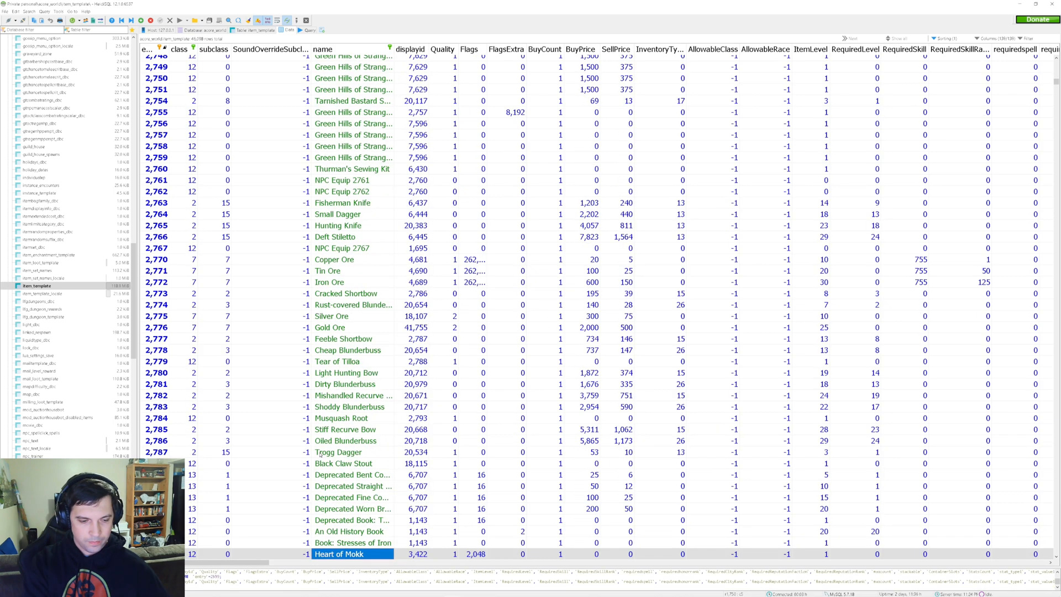
# - Duplicate the Hearthstone row, rename the copy 'Noob Player Buff' and set Quality to 5
pyautogui.scroll(-3)
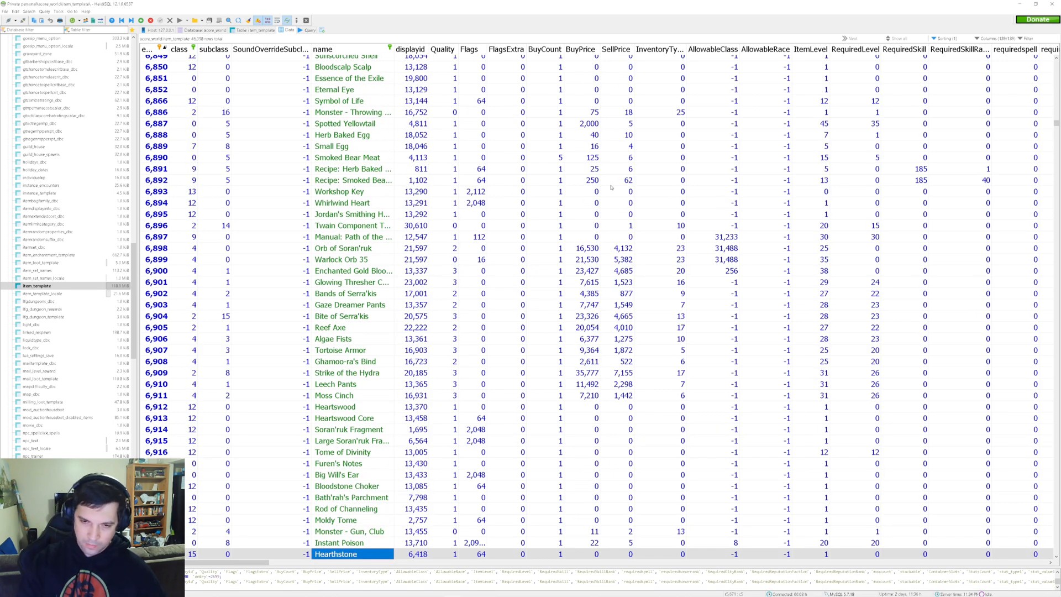
pyautogui.scroll(-3)
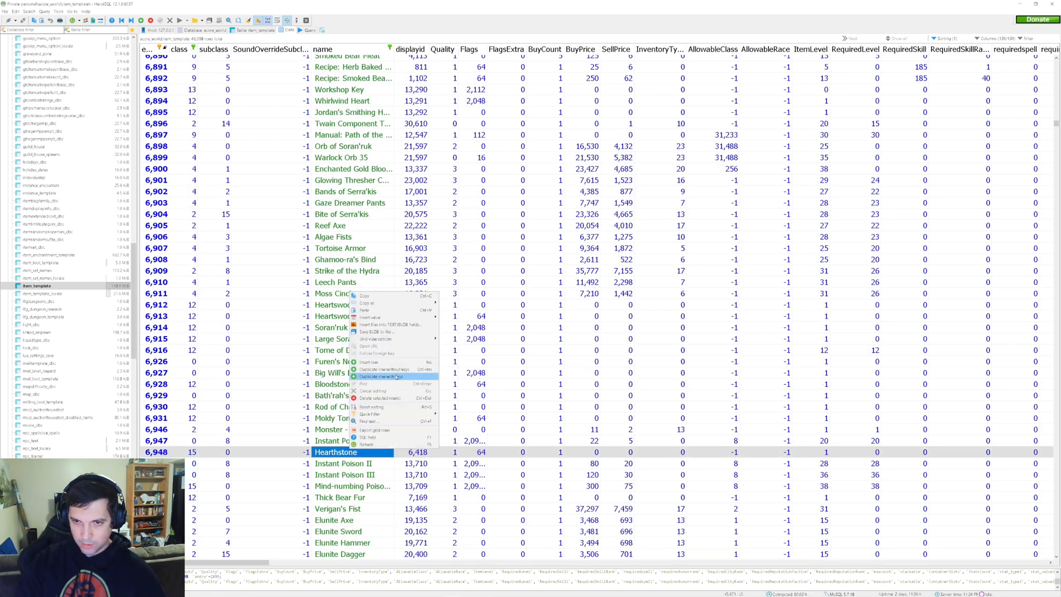
pyautogui.click(386, 377)
pyautogui.write('Nob')
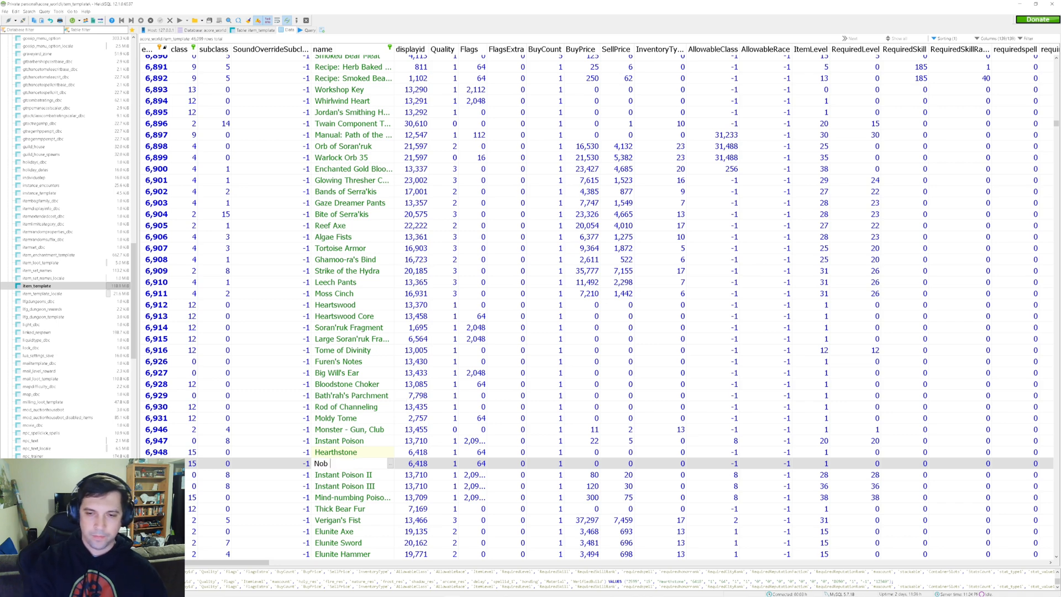
pyautogui.write('oob Player B')
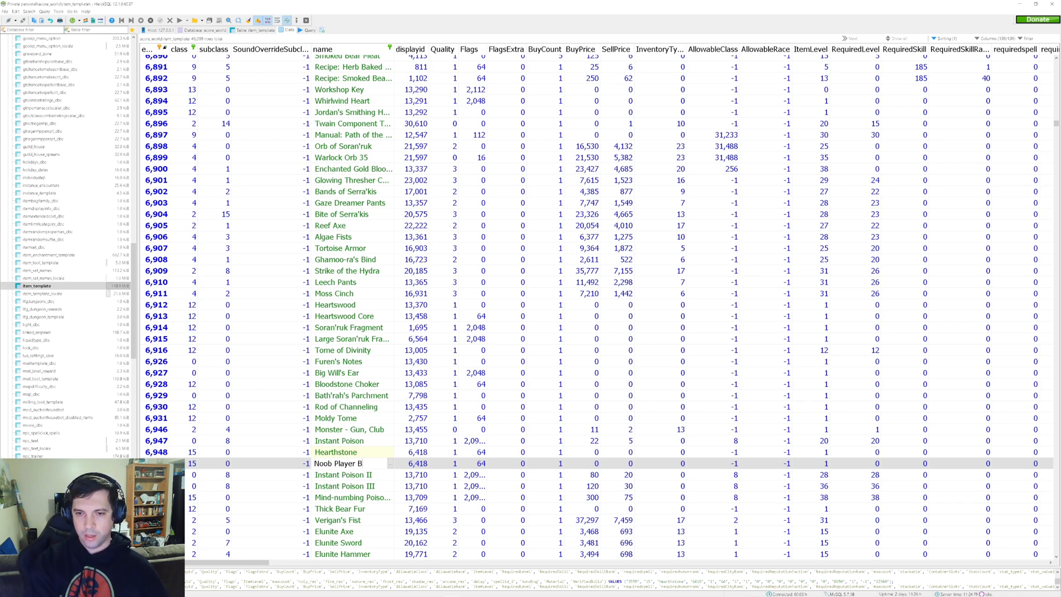
pyautogui.write('luff')
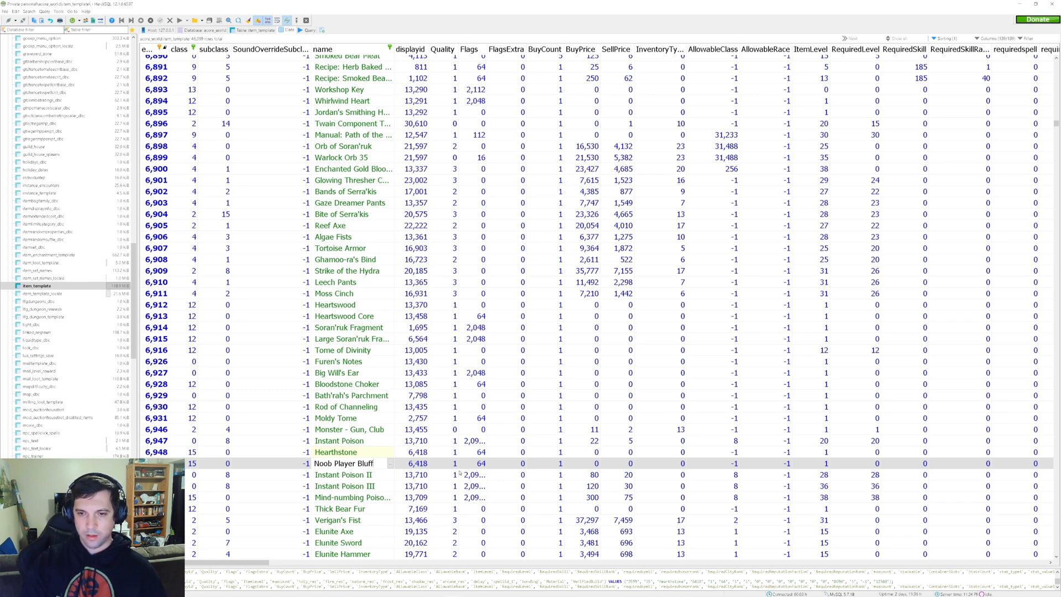
pyautogui.click(469, 463)
pyautogui.write('5')
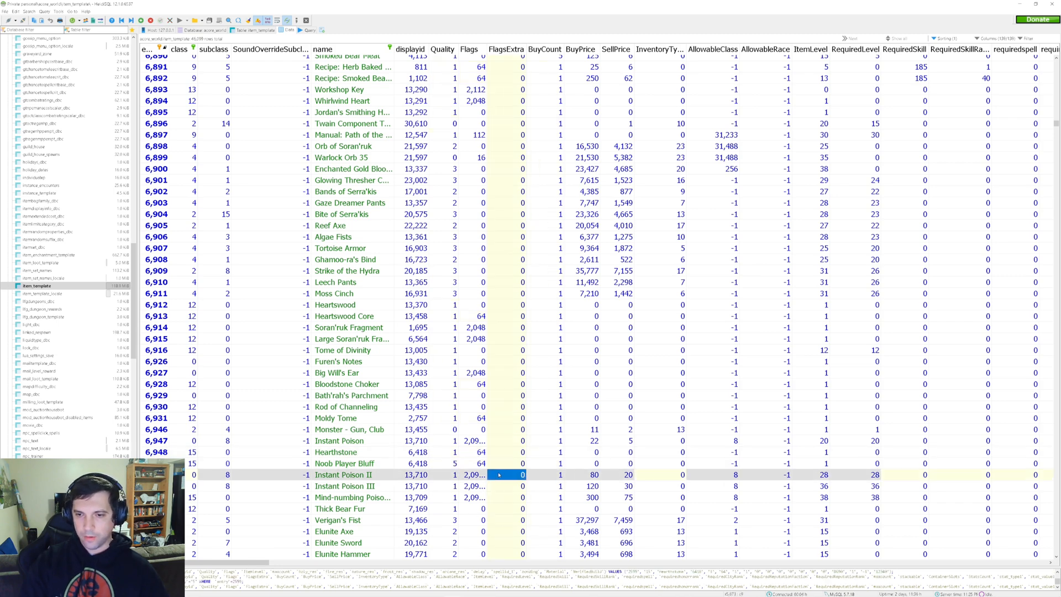
pyautogui.click(454, 463)
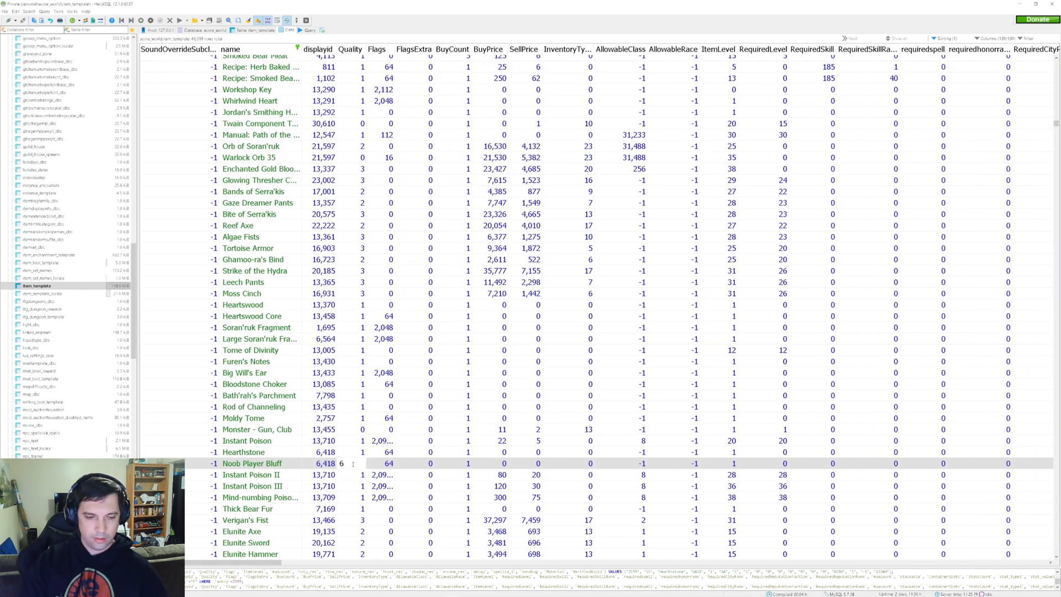
pyautogui.click(350, 474)
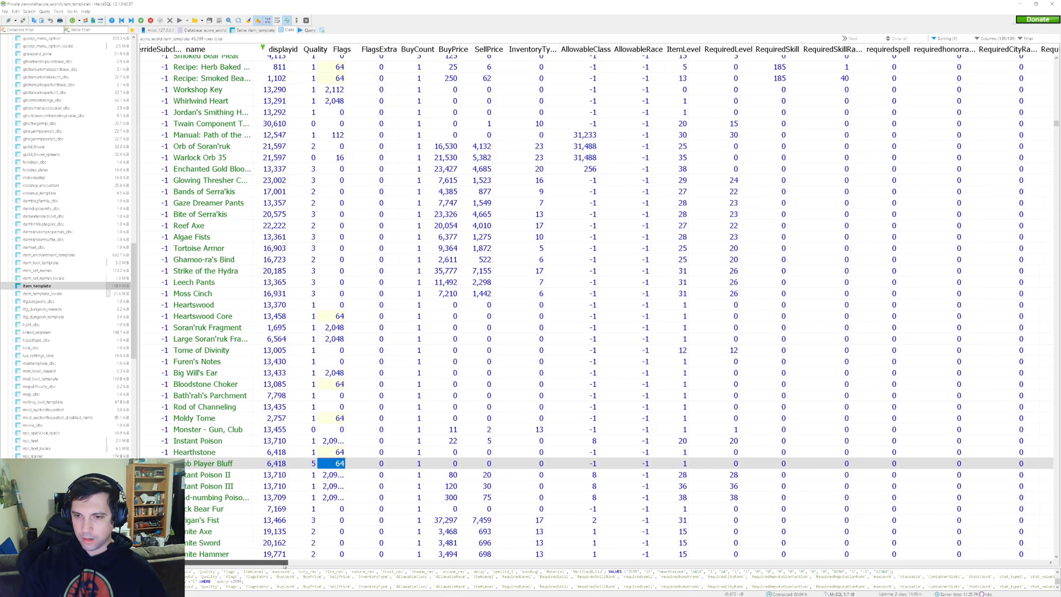
# - Scroll right to the duplicated row's duration cell, then return to the browser documentation
pyautogui.hscroll(3)
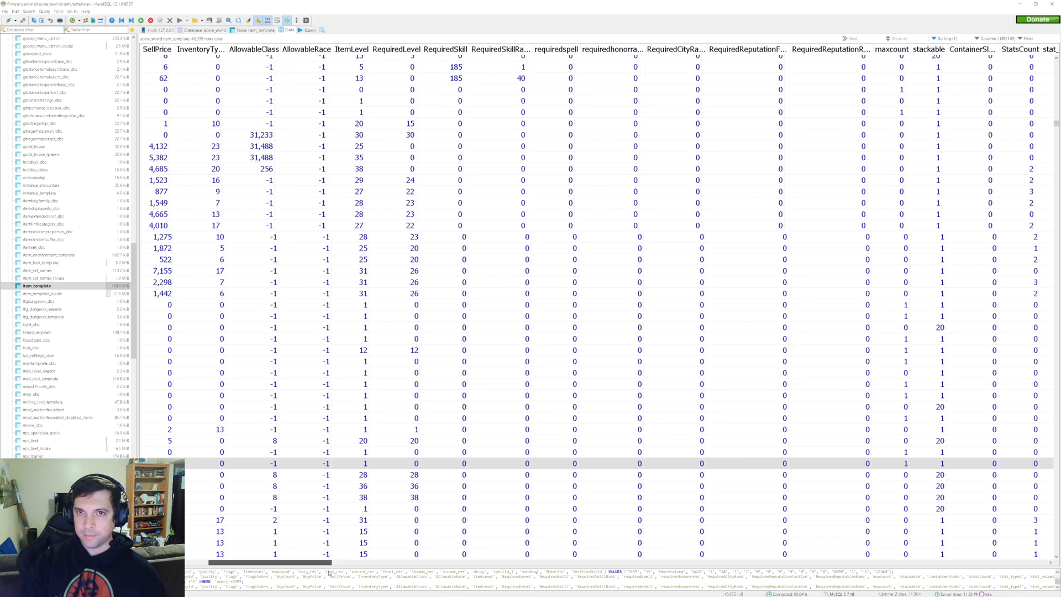
pyautogui.hscroll(3)
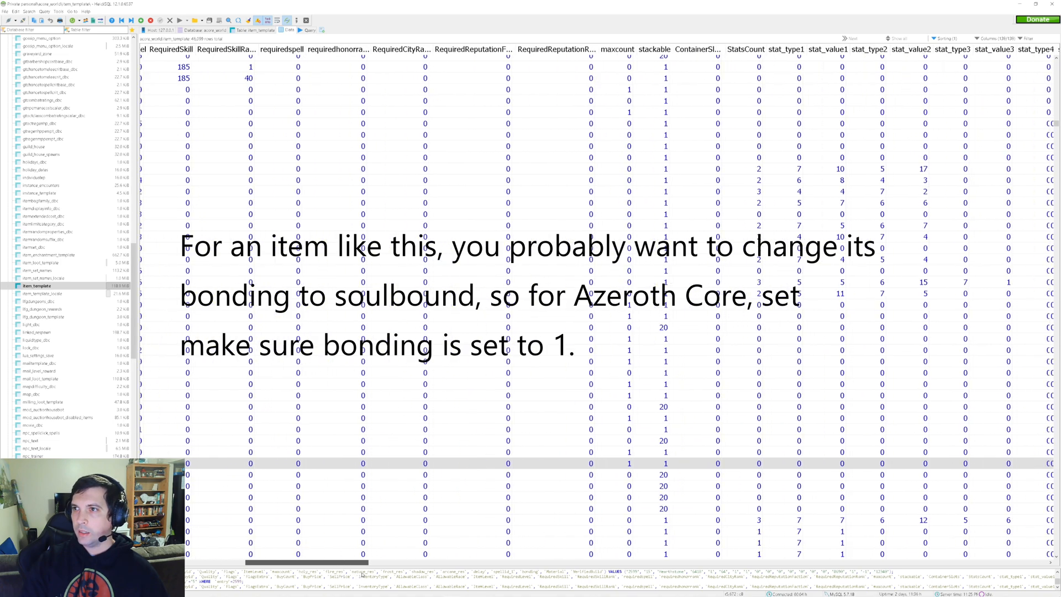
pyautogui.hscroll(3)
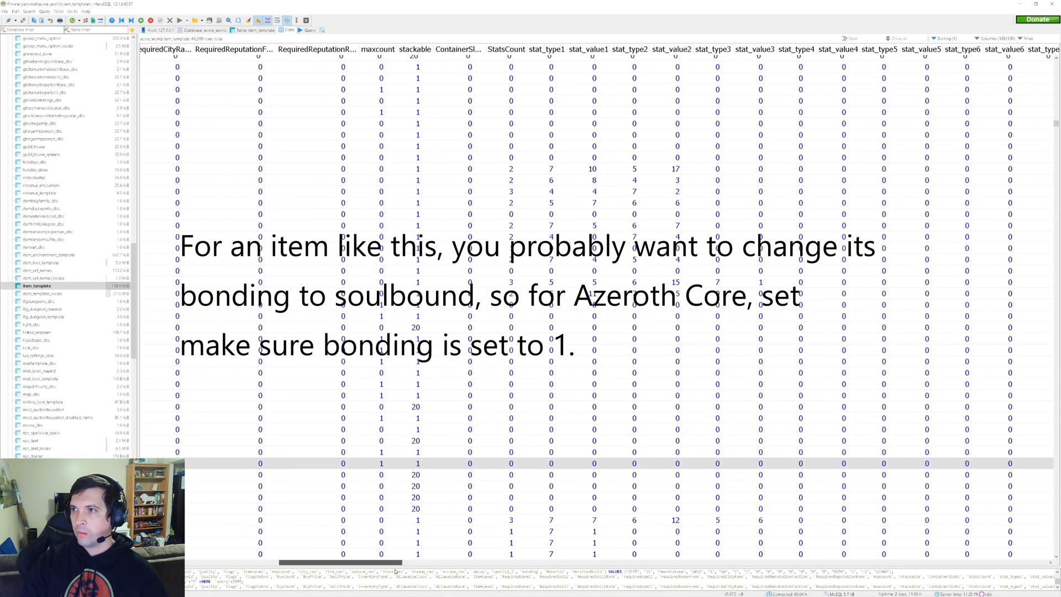
pyautogui.hscroll(3)
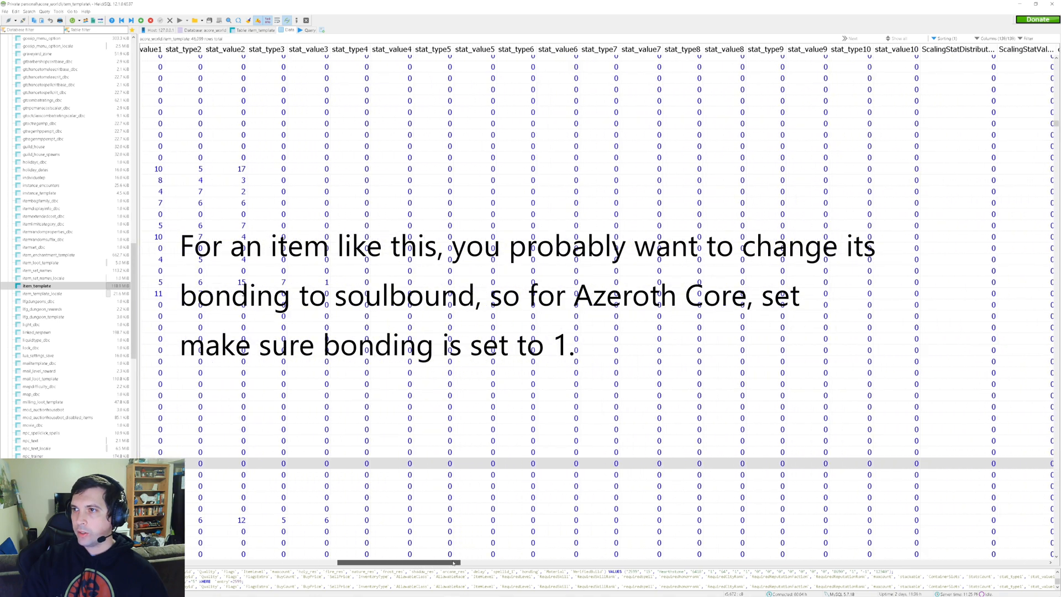
pyautogui.hscroll(3)
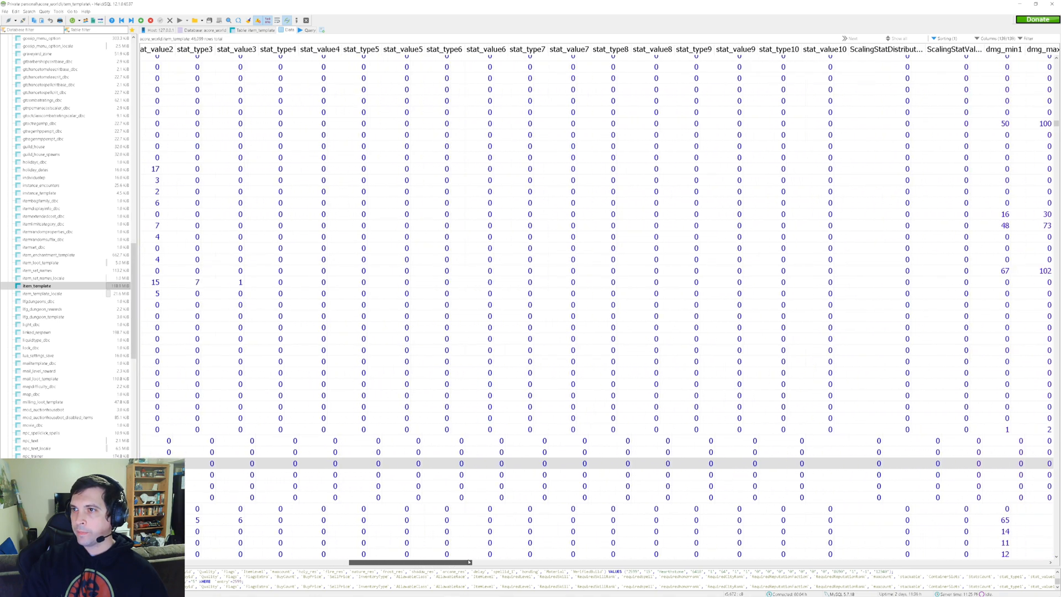
pyautogui.hscroll(3)
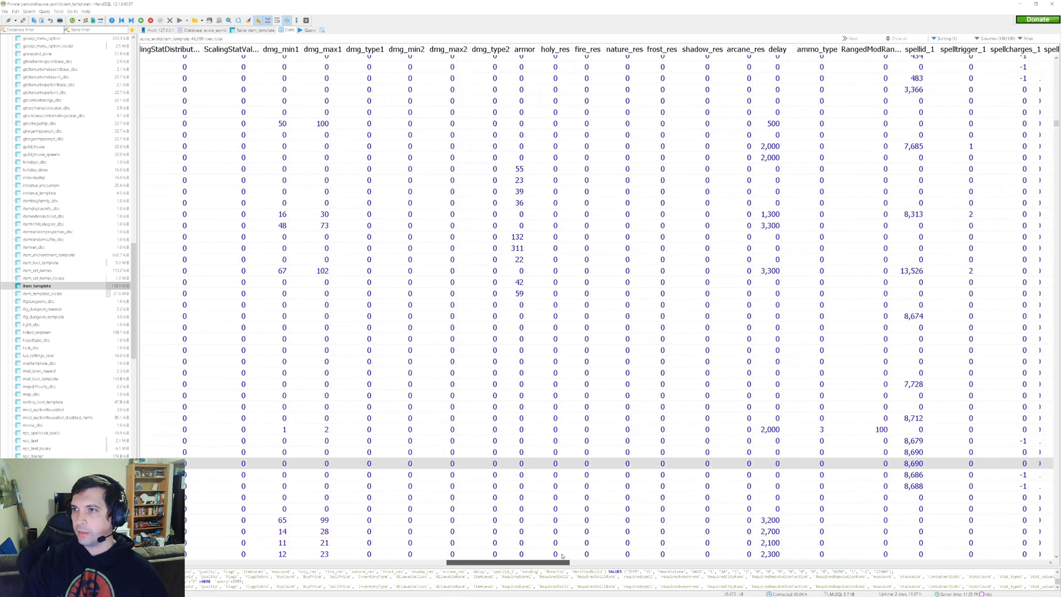
pyautogui.hscroll(3)
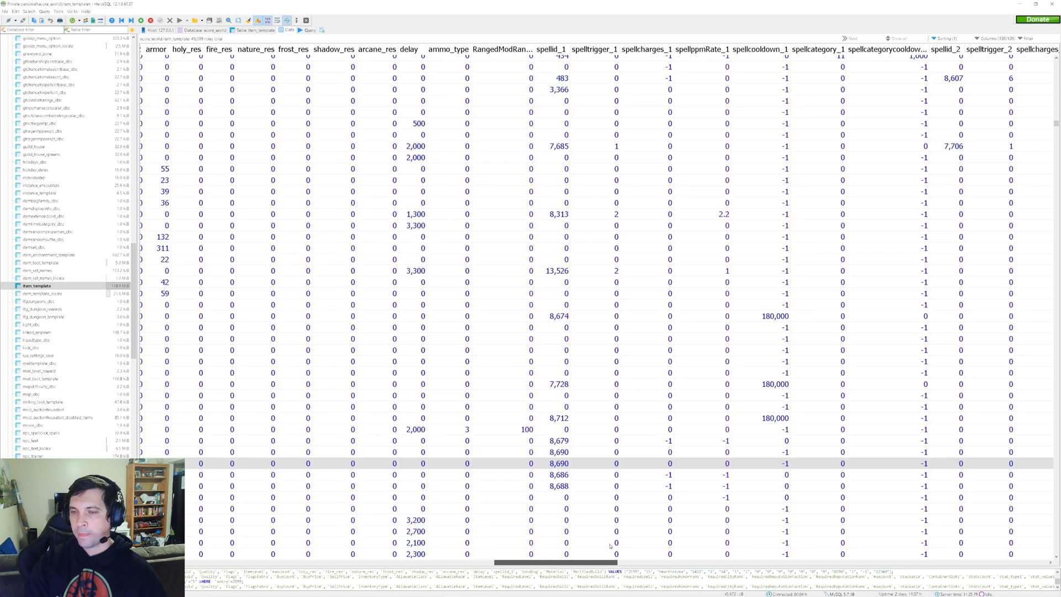
pyautogui.hscroll(3)
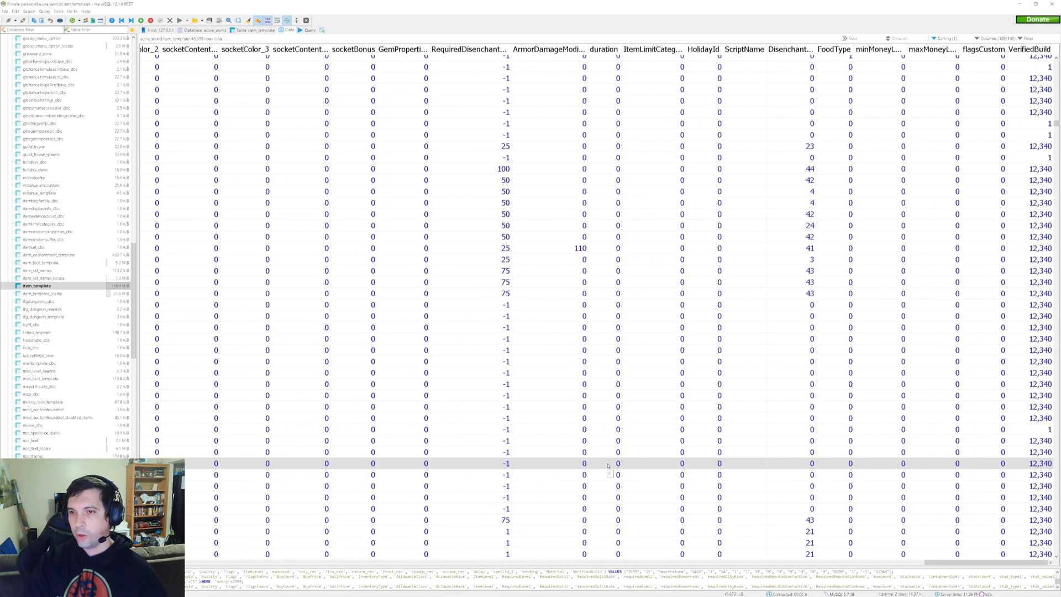
pyautogui.click(593, 463)
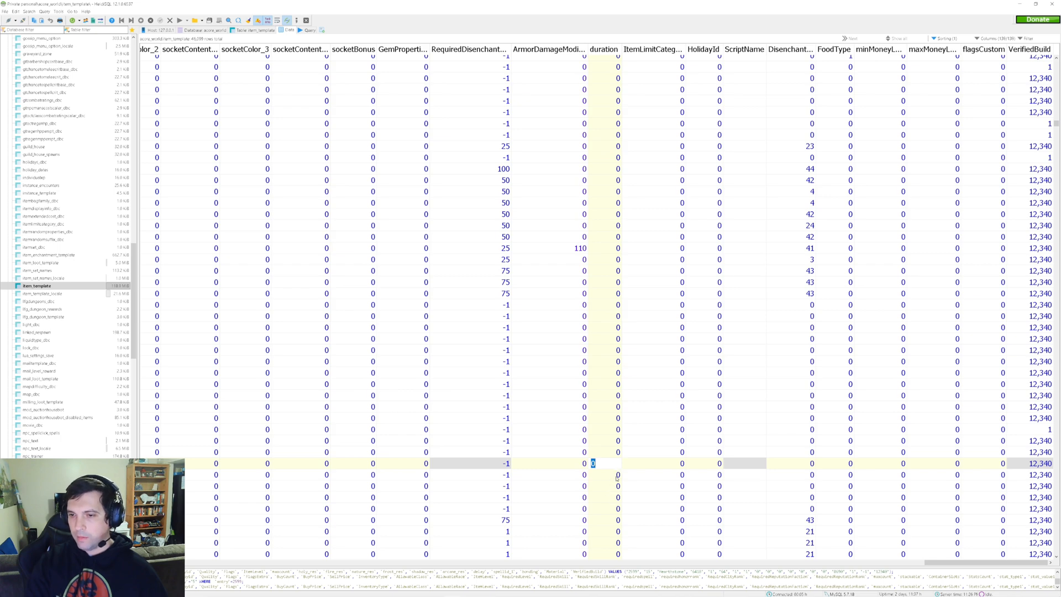
pyautogui.click(603, 463)
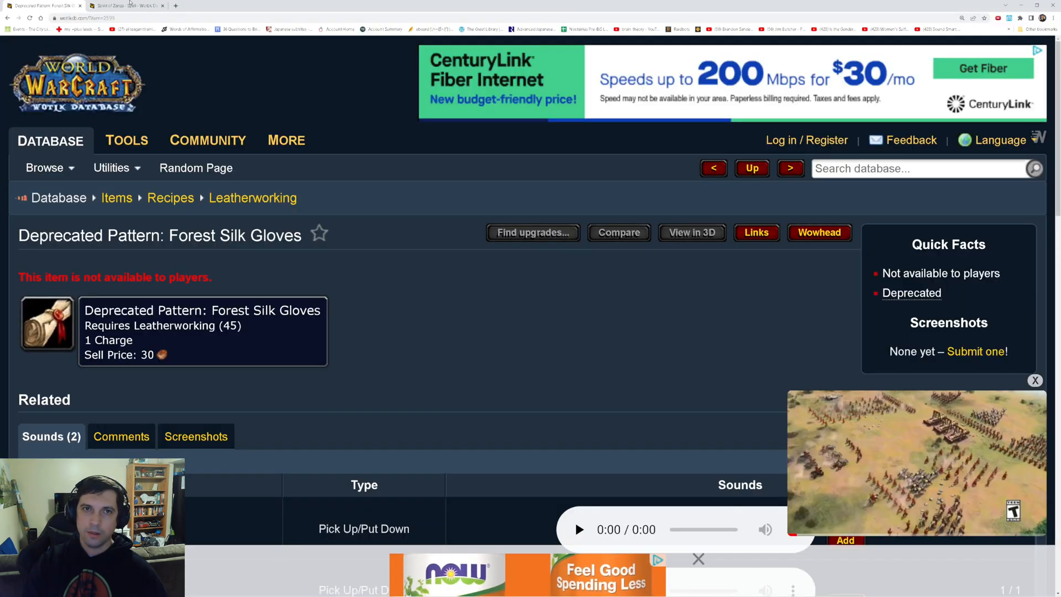
# - Search Google for 'azerothcore item_template' and open the AzerothCore wiki page
pyautogui.click(258, 5)
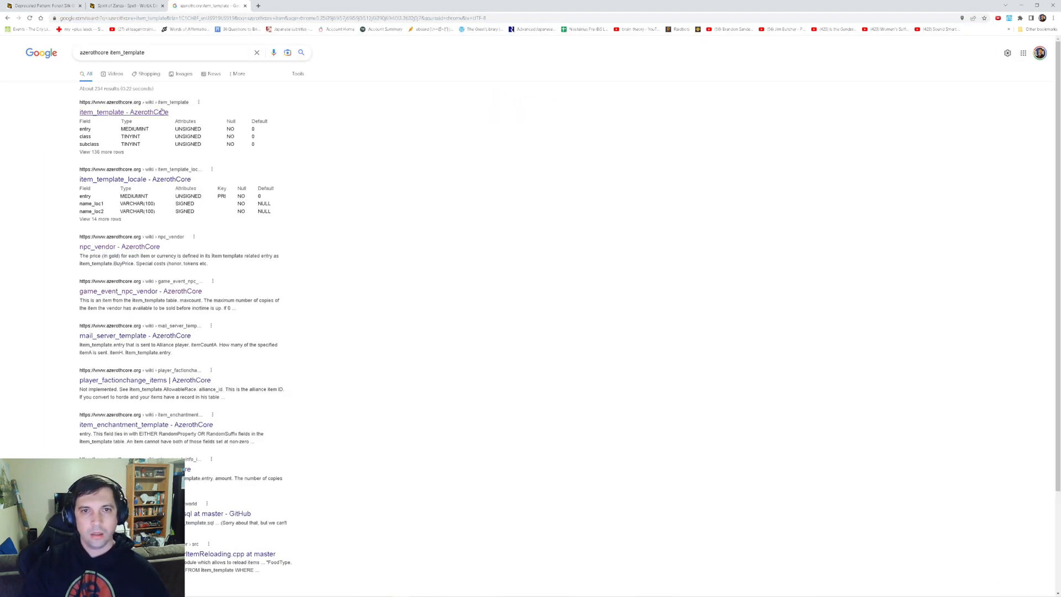
pyautogui.click(124, 112)
pyautogui.write('duration')
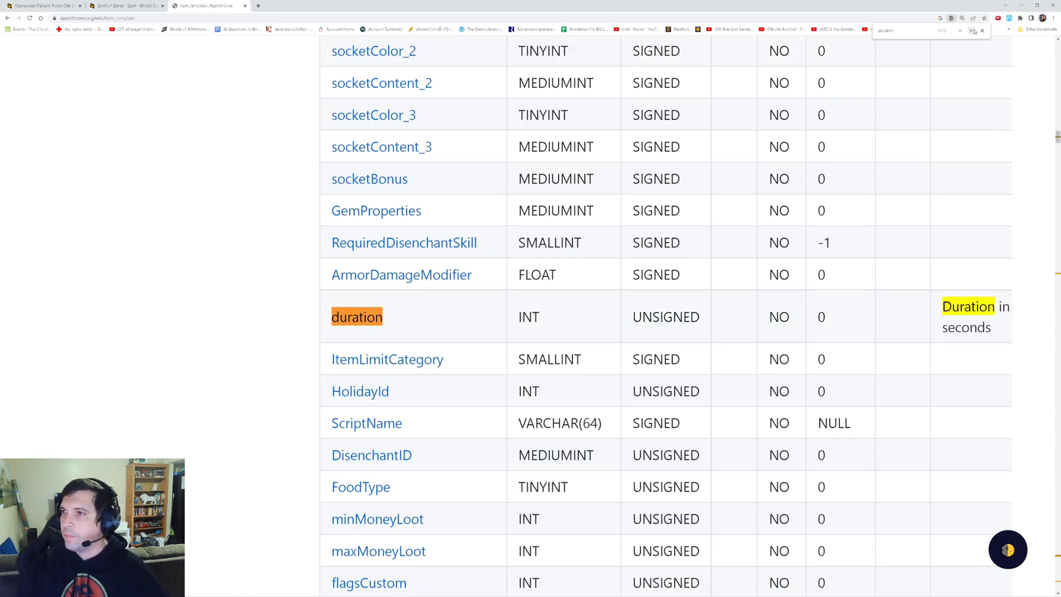
# - Find the duration field's description on the wiki page and select its text
pyautogui.click(959, 30)
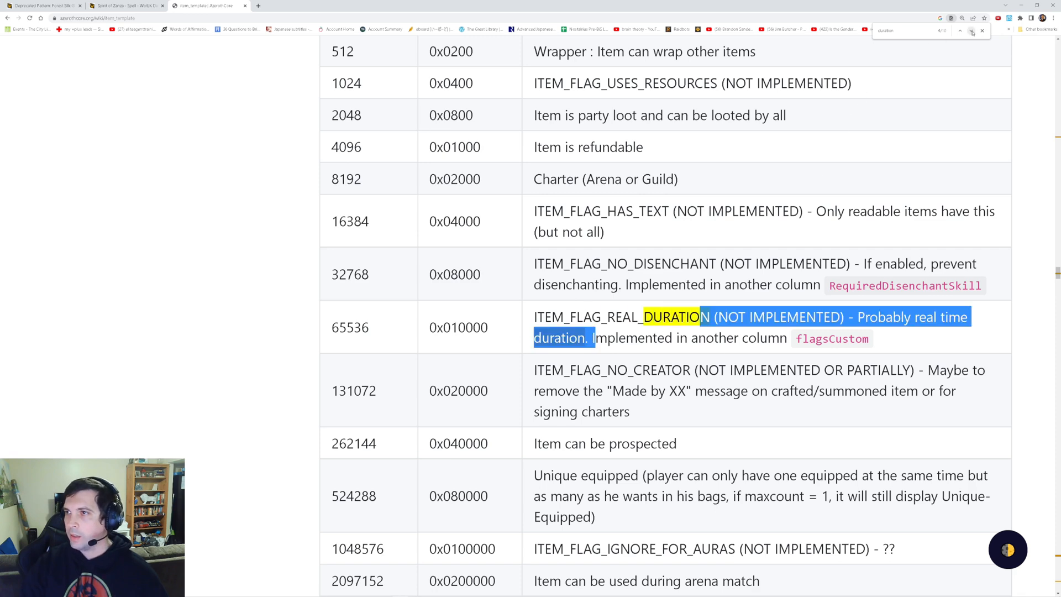
pyautogui.click(970, 31)
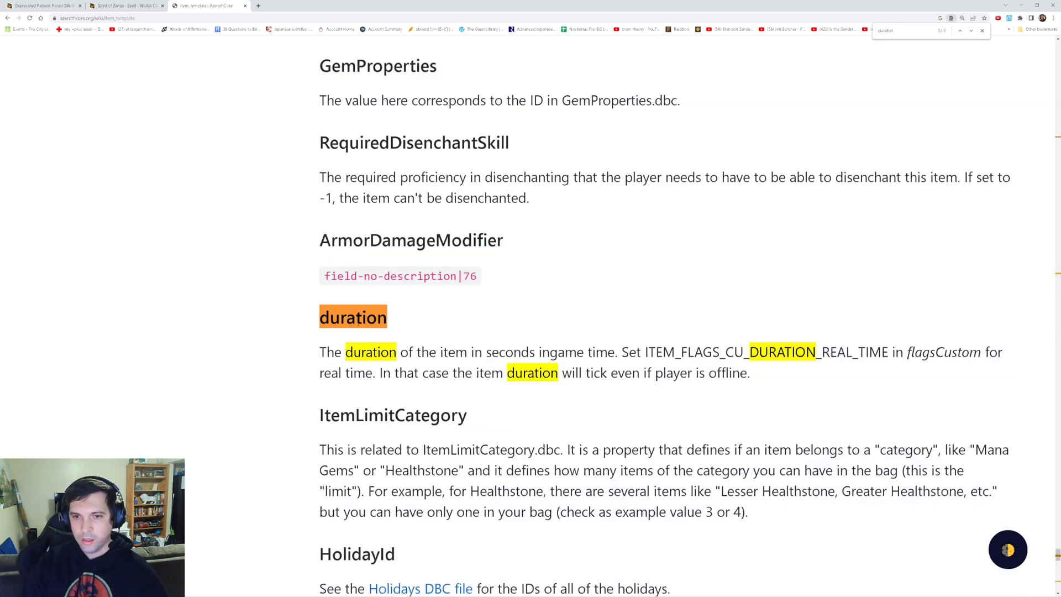
pyautogui.moveTo(344, 352); pyautogui.dragTo(609, 352)
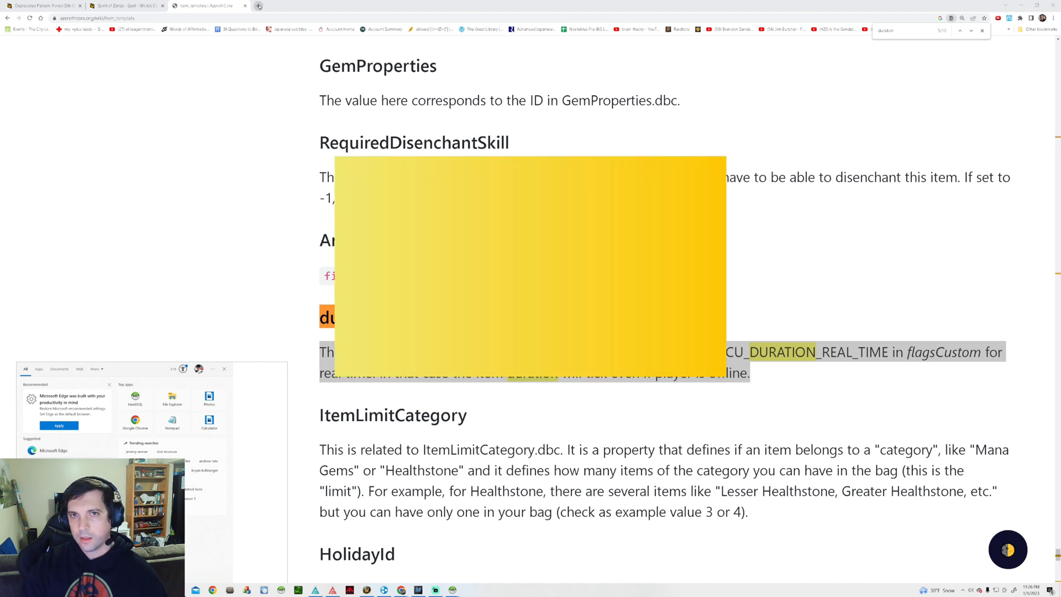
# - Convert 10 hours to seconds in a new browser tab's address bar
pyautogui.click(340, 6)
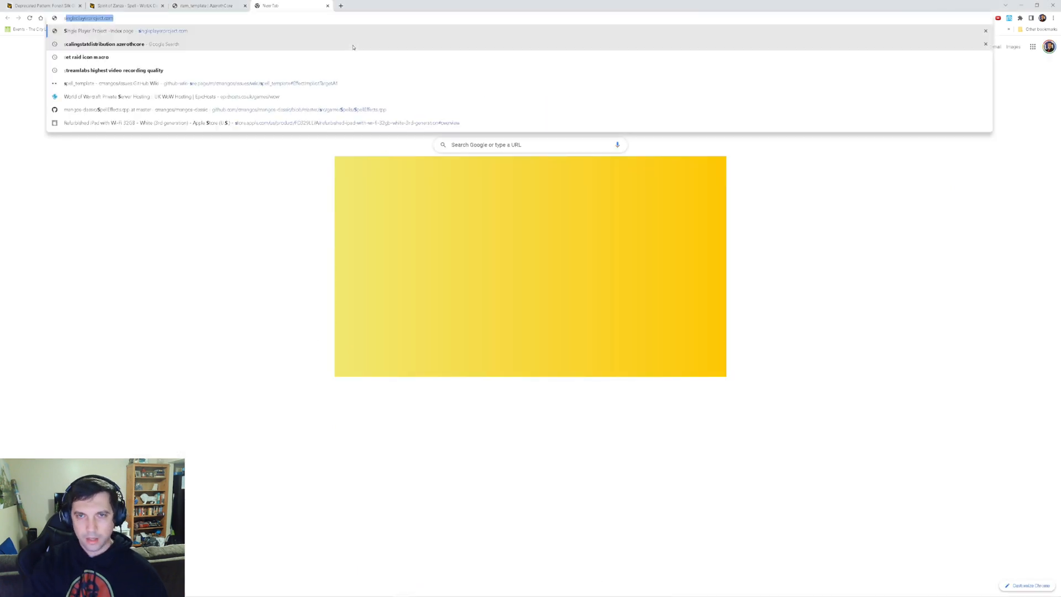
pyautogui.write('10 hou')
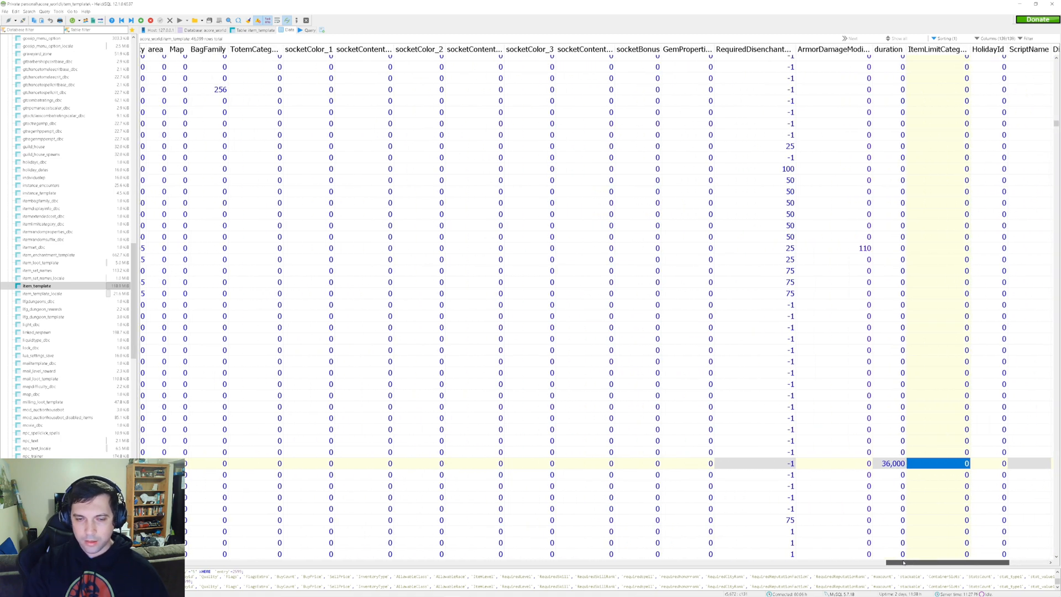
# - Set the duplicated row's spellid_1 to 24382
pyautogui.hscroll(-3)
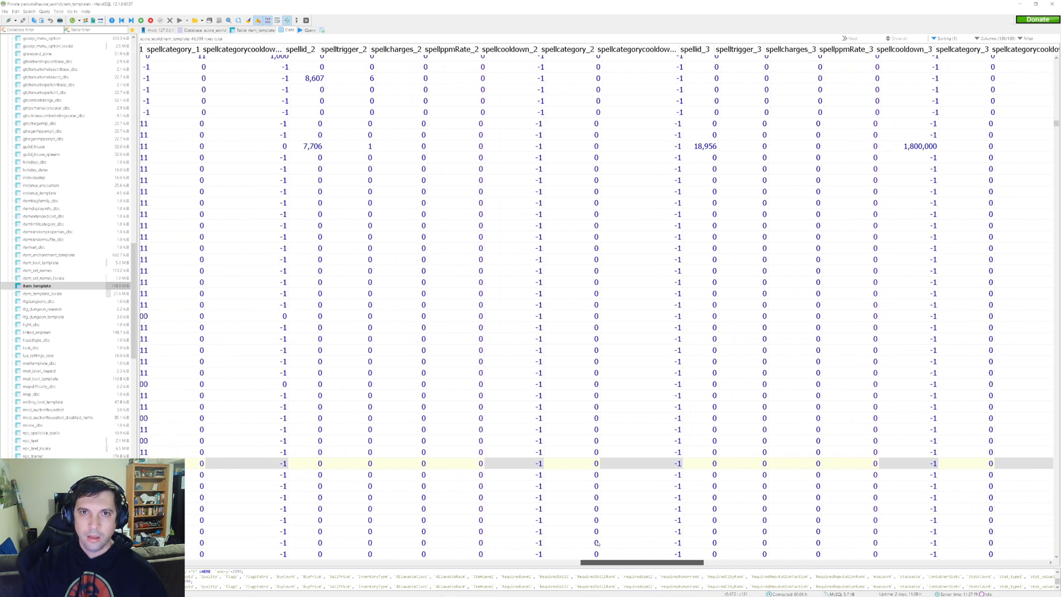
pyautogui.hscroll(-3)
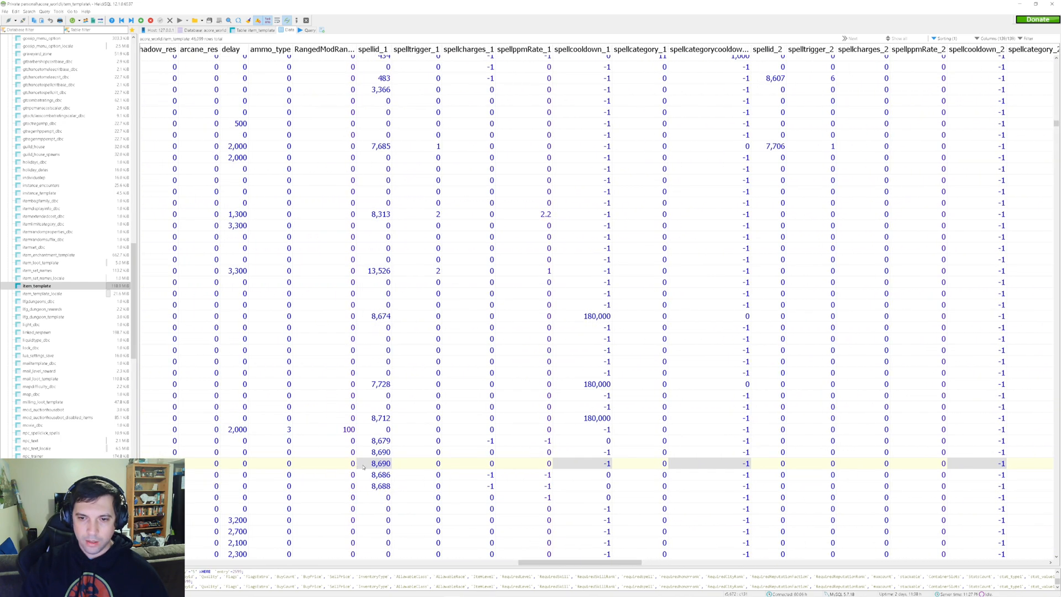
pyautogui.click(380, 463)
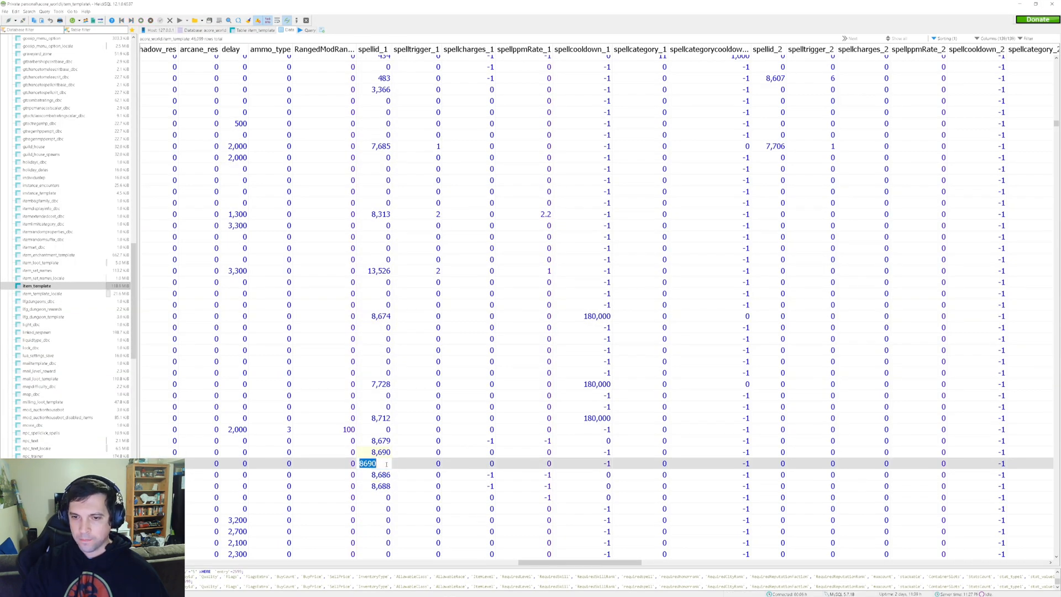
pyautogui.click(416, 463)
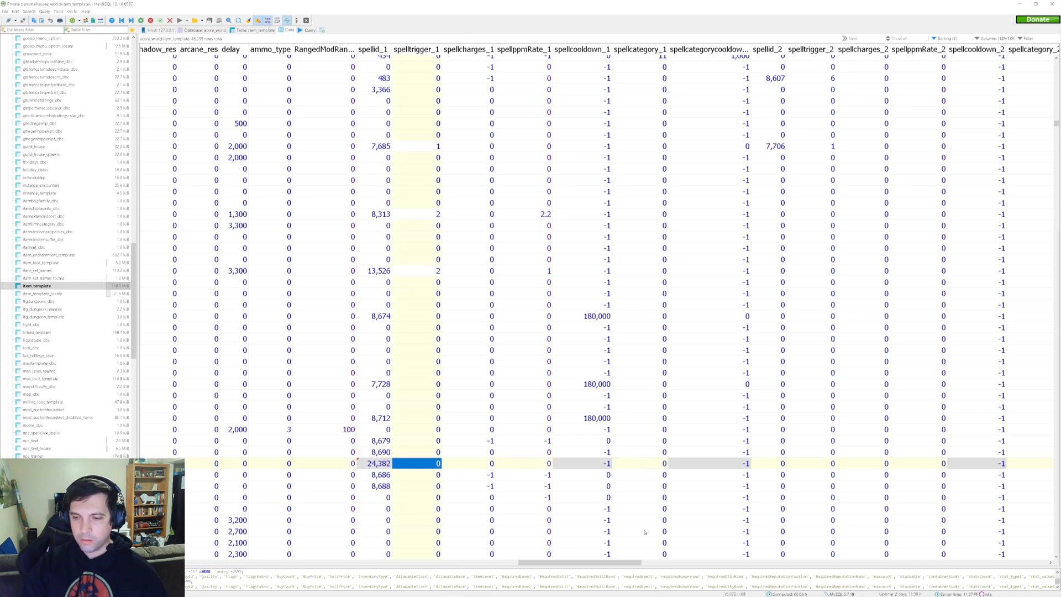
pyautogui.hscroll(3)
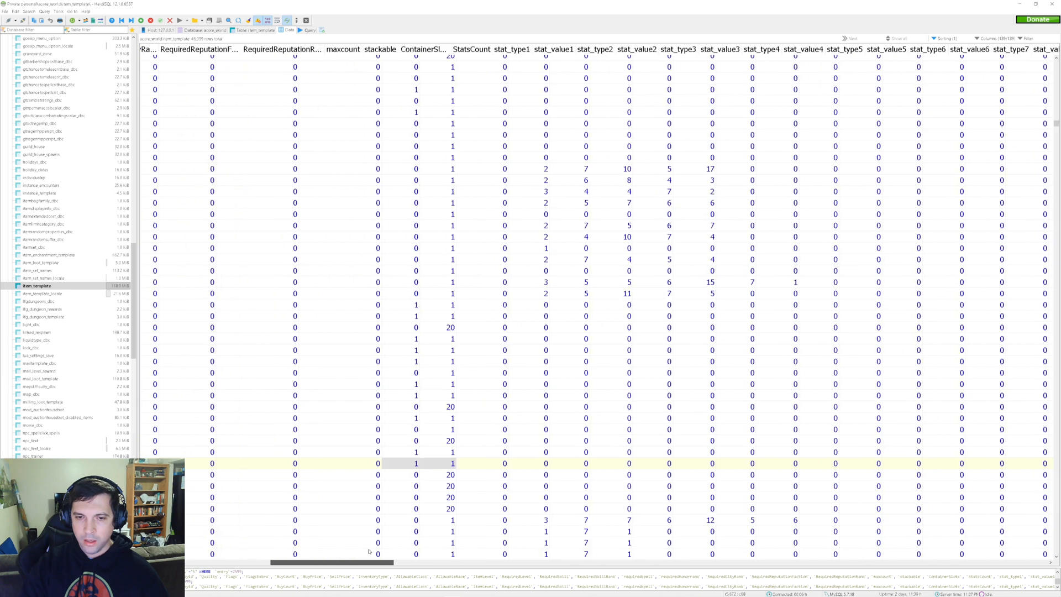
pyautogui.hscroll(-3)
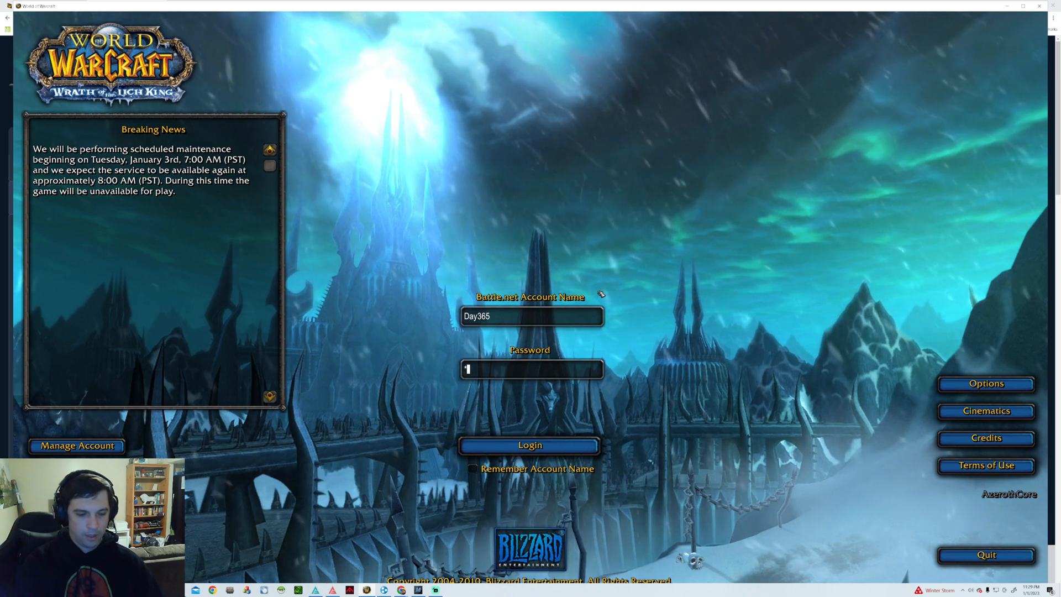
# - Log in and enter the world with the level 1 mage Hozbekbirt
pyautogui.click(529, 444)
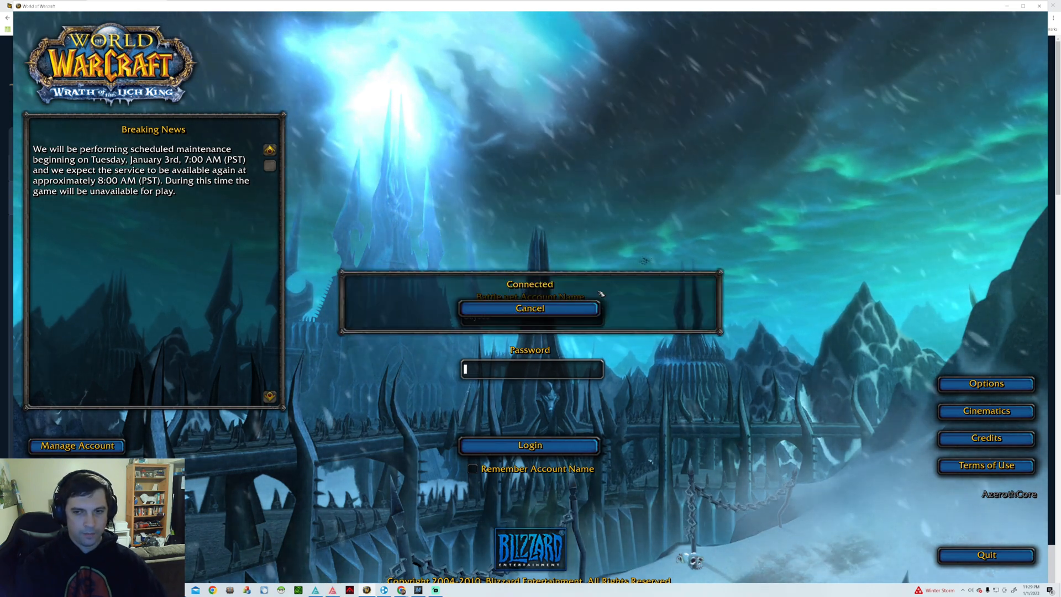
pyautogui.click(530, 444)
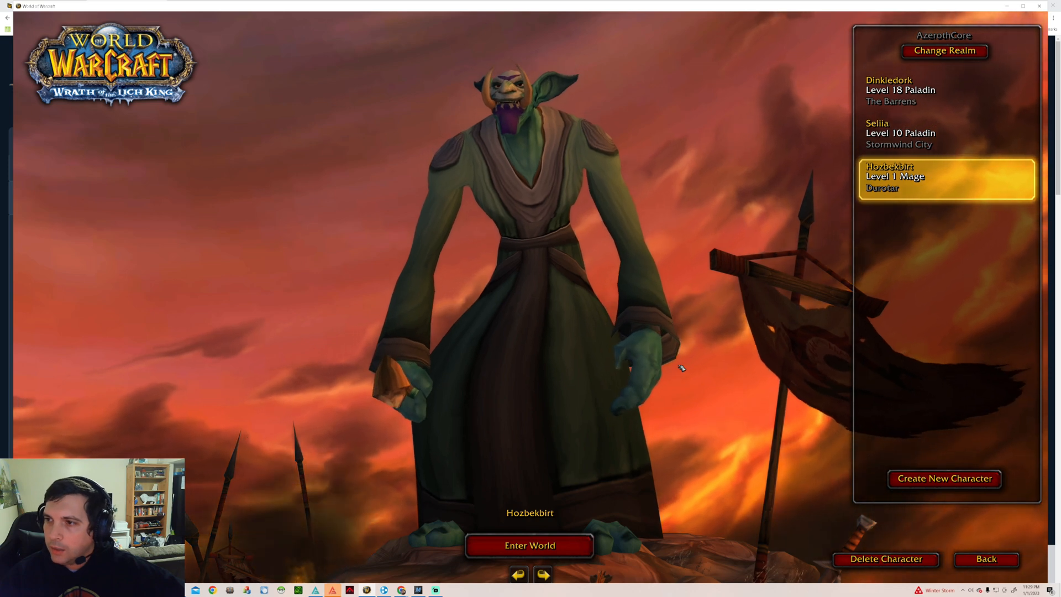
pyautogui.click(529, 546)
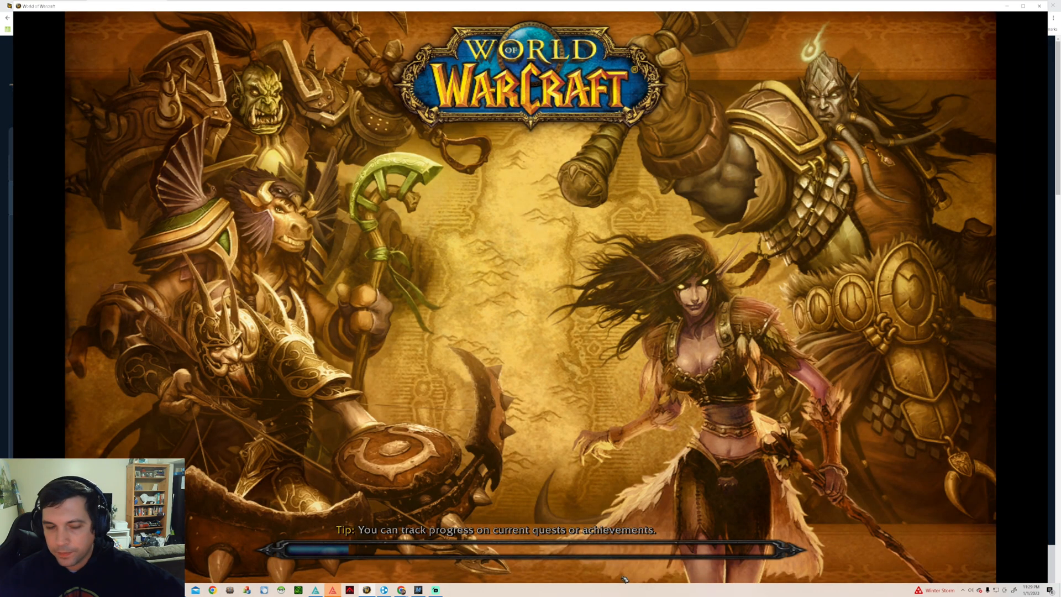